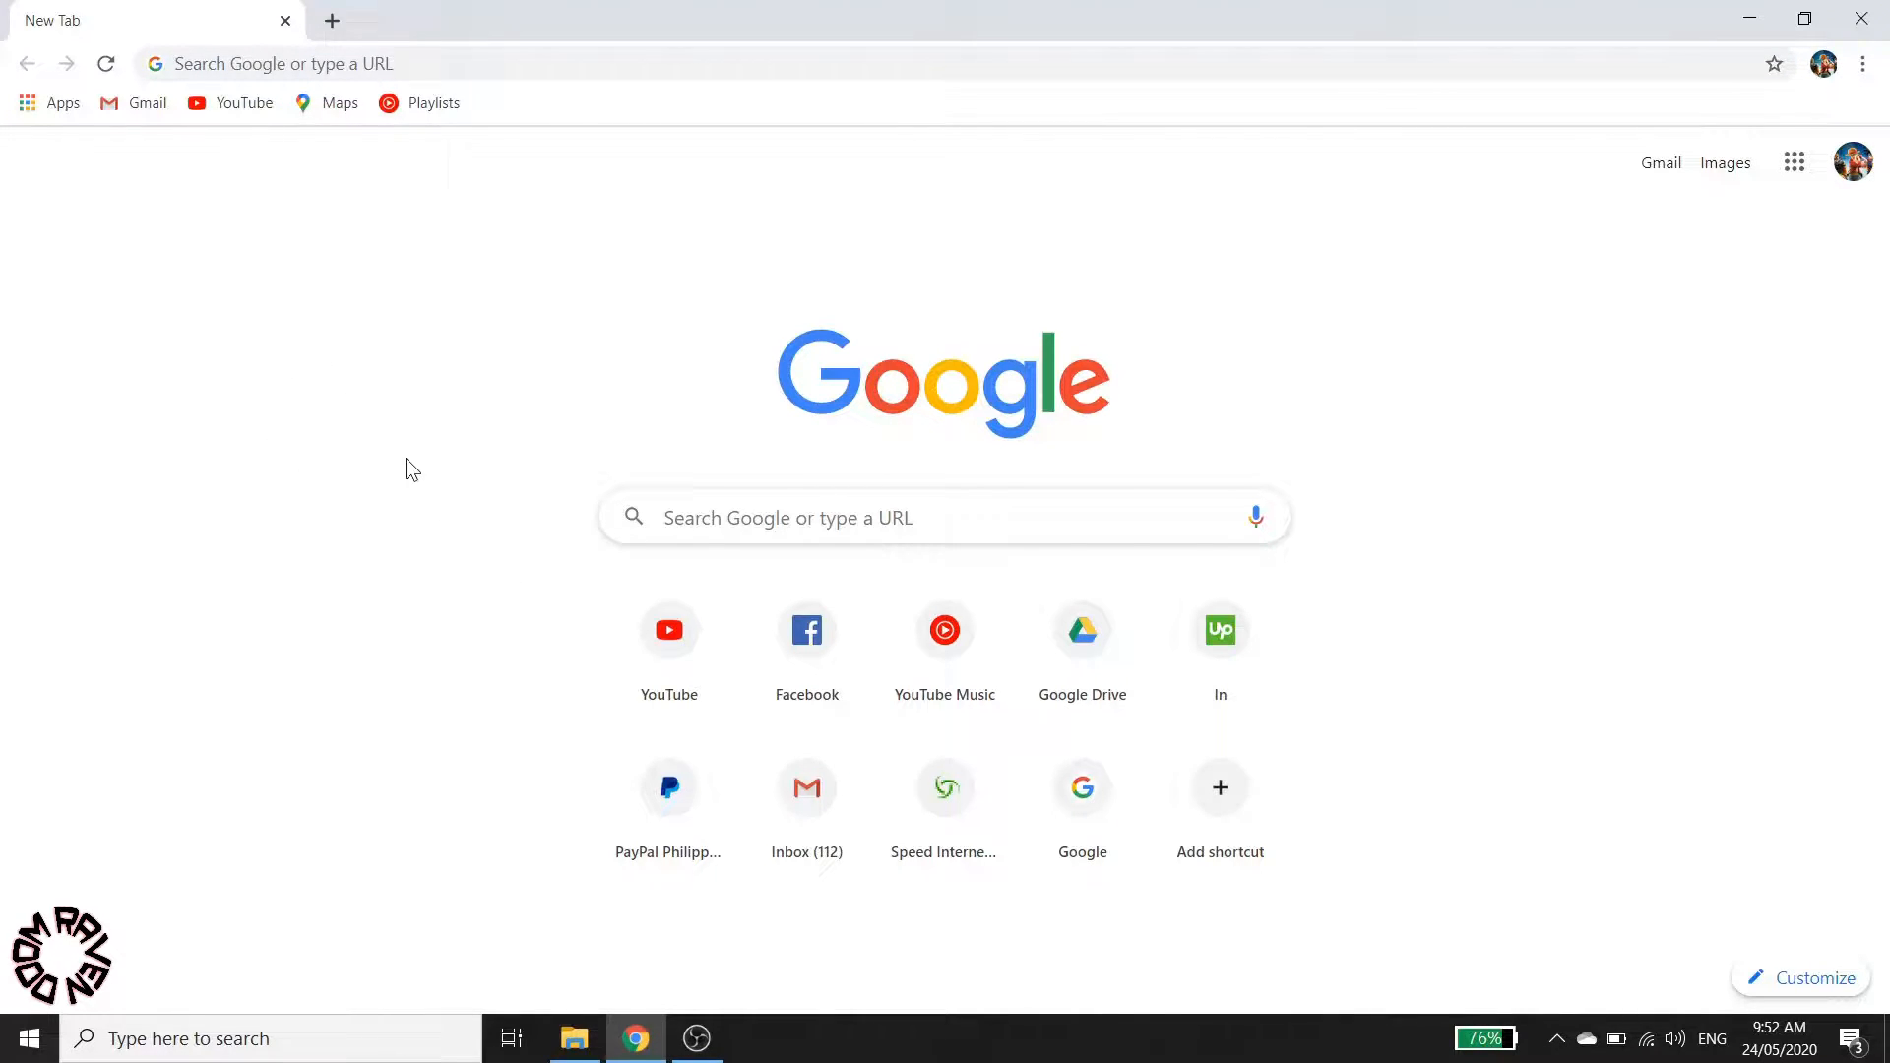
mouse_move(428, 399)
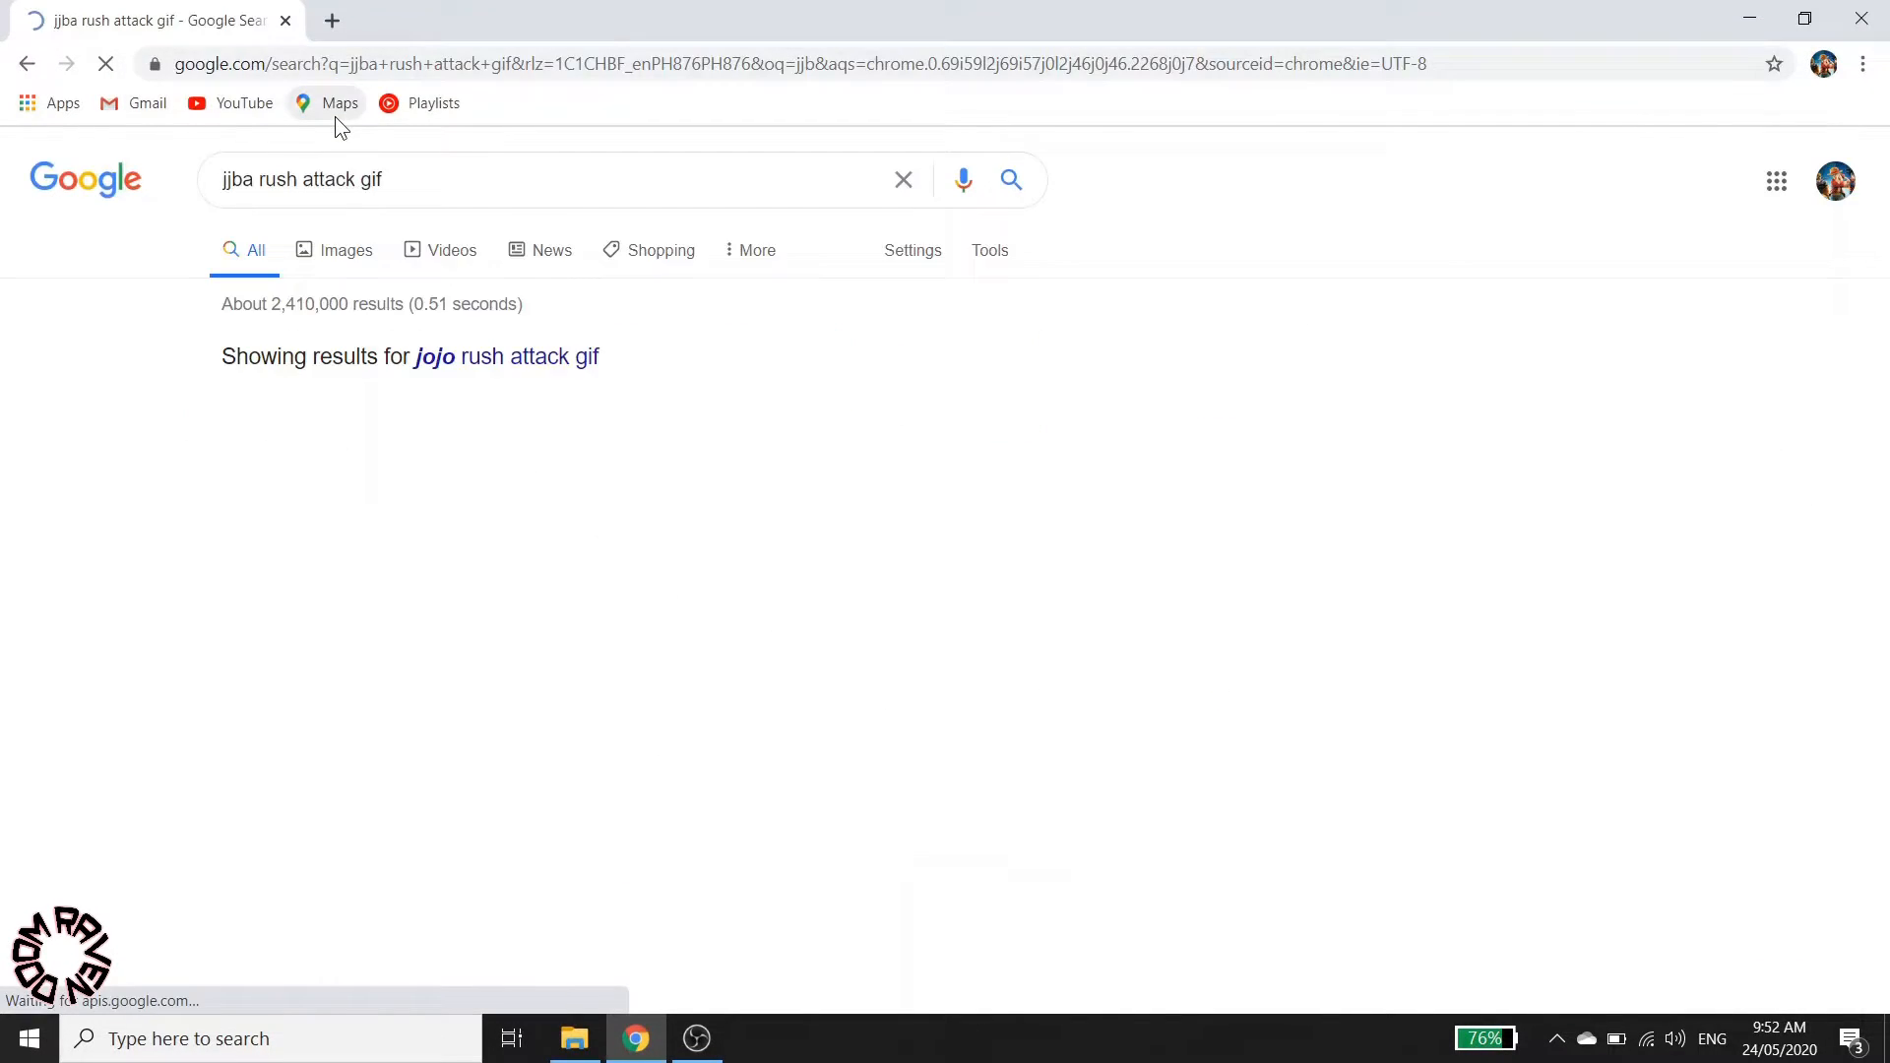
Step: Preview the NeoGAF Rapid Punch Attack GIF from the Google Images results
click(346, 250)
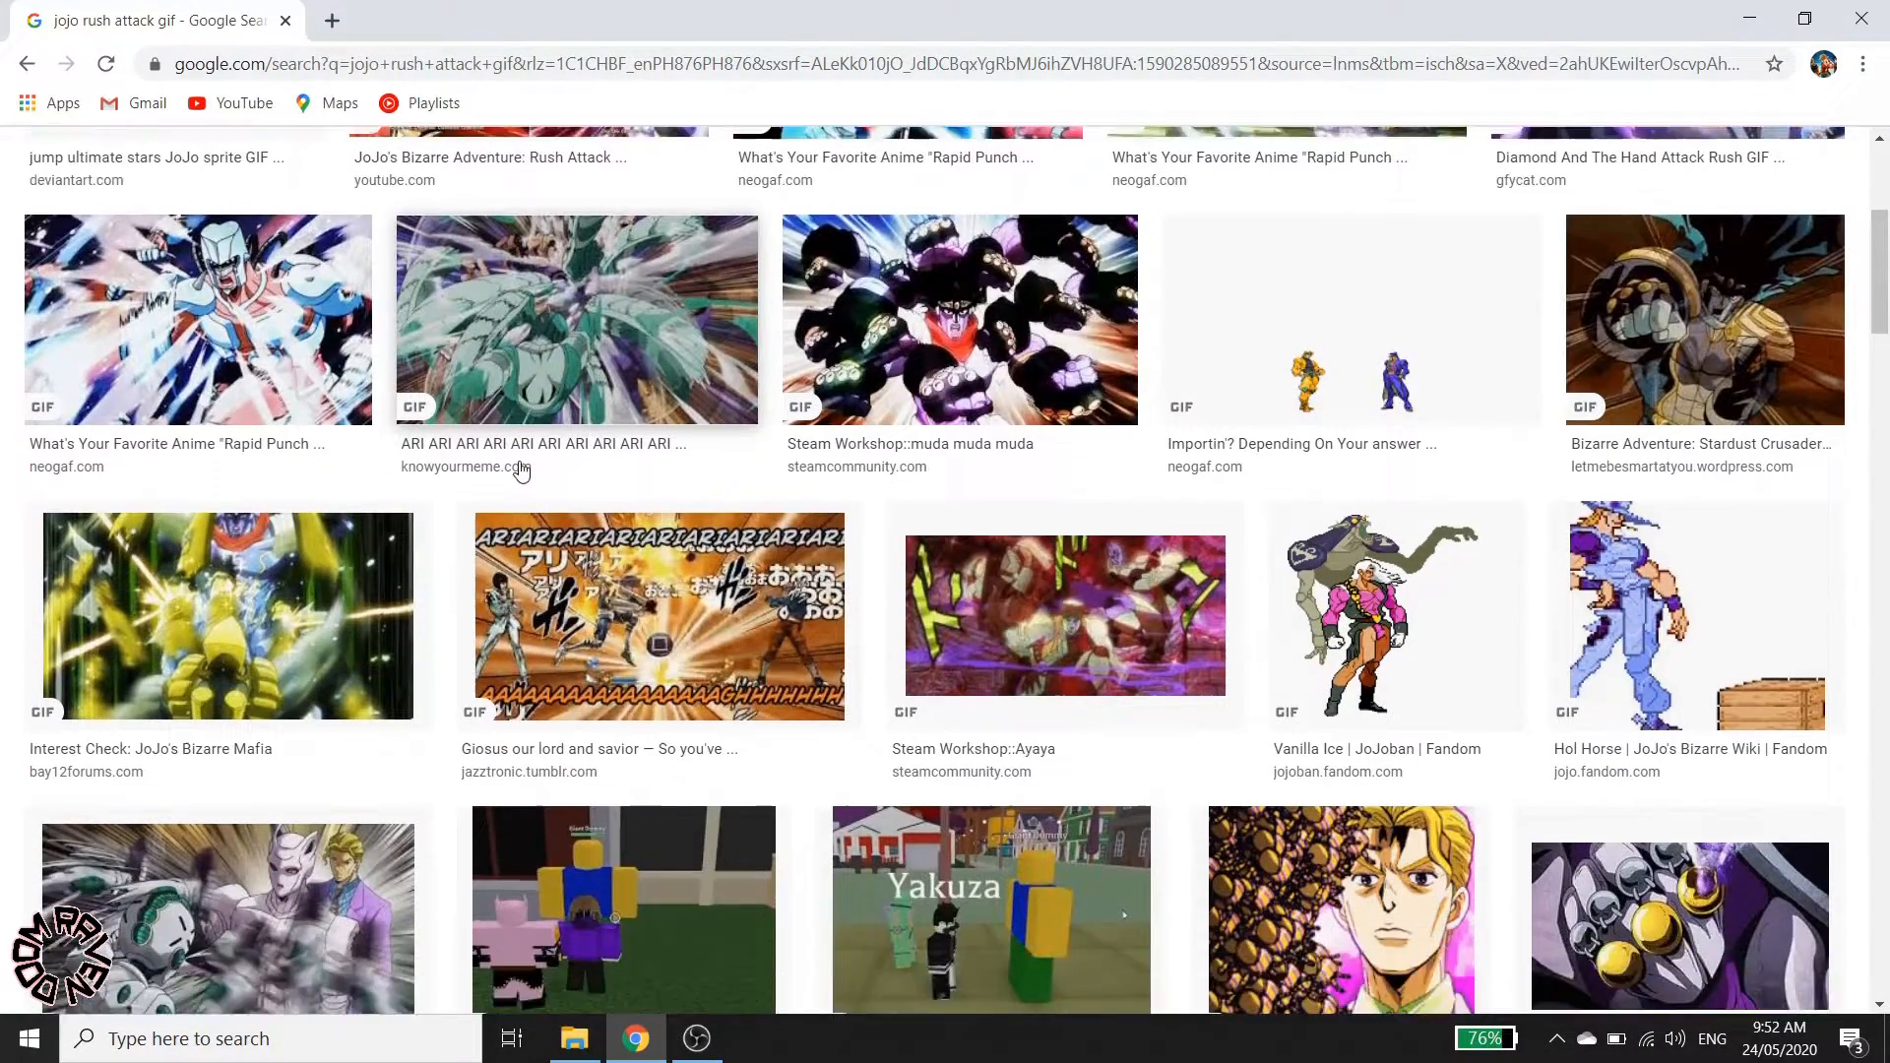
scroll(down, 3)
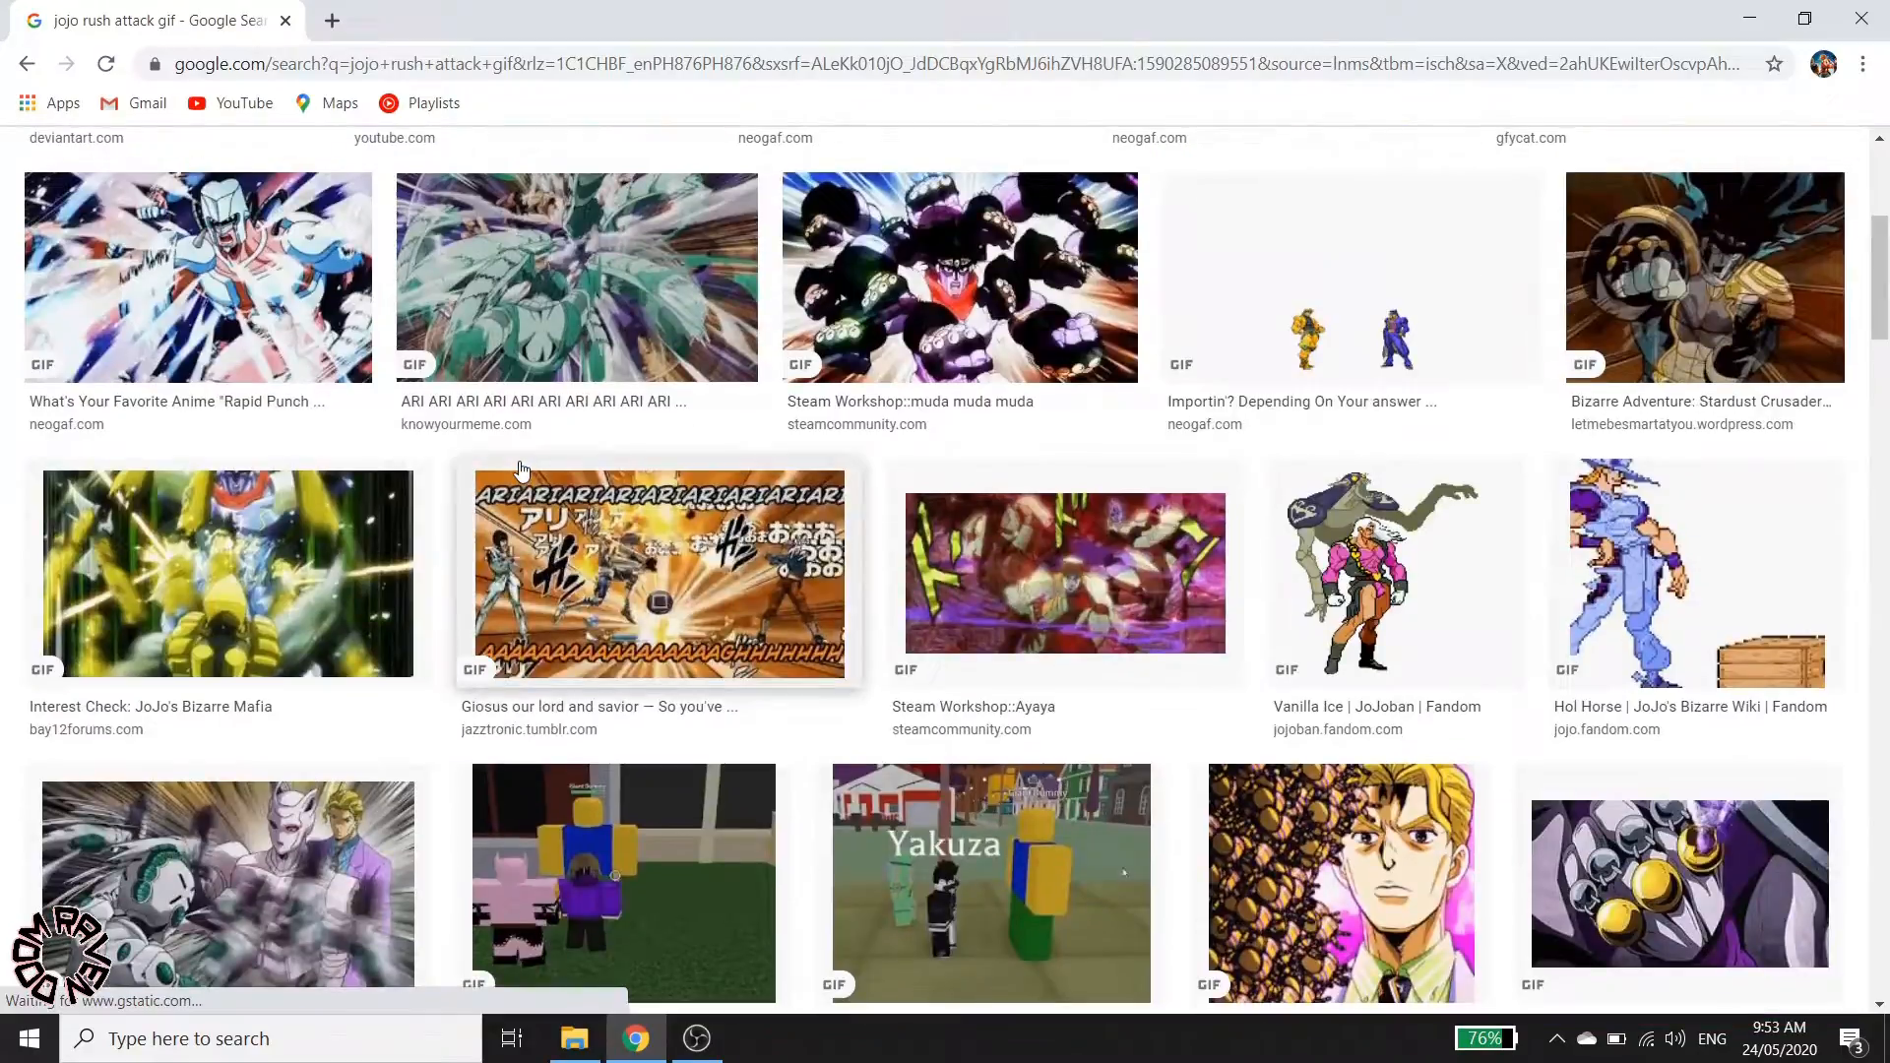
scroll(down, 3)
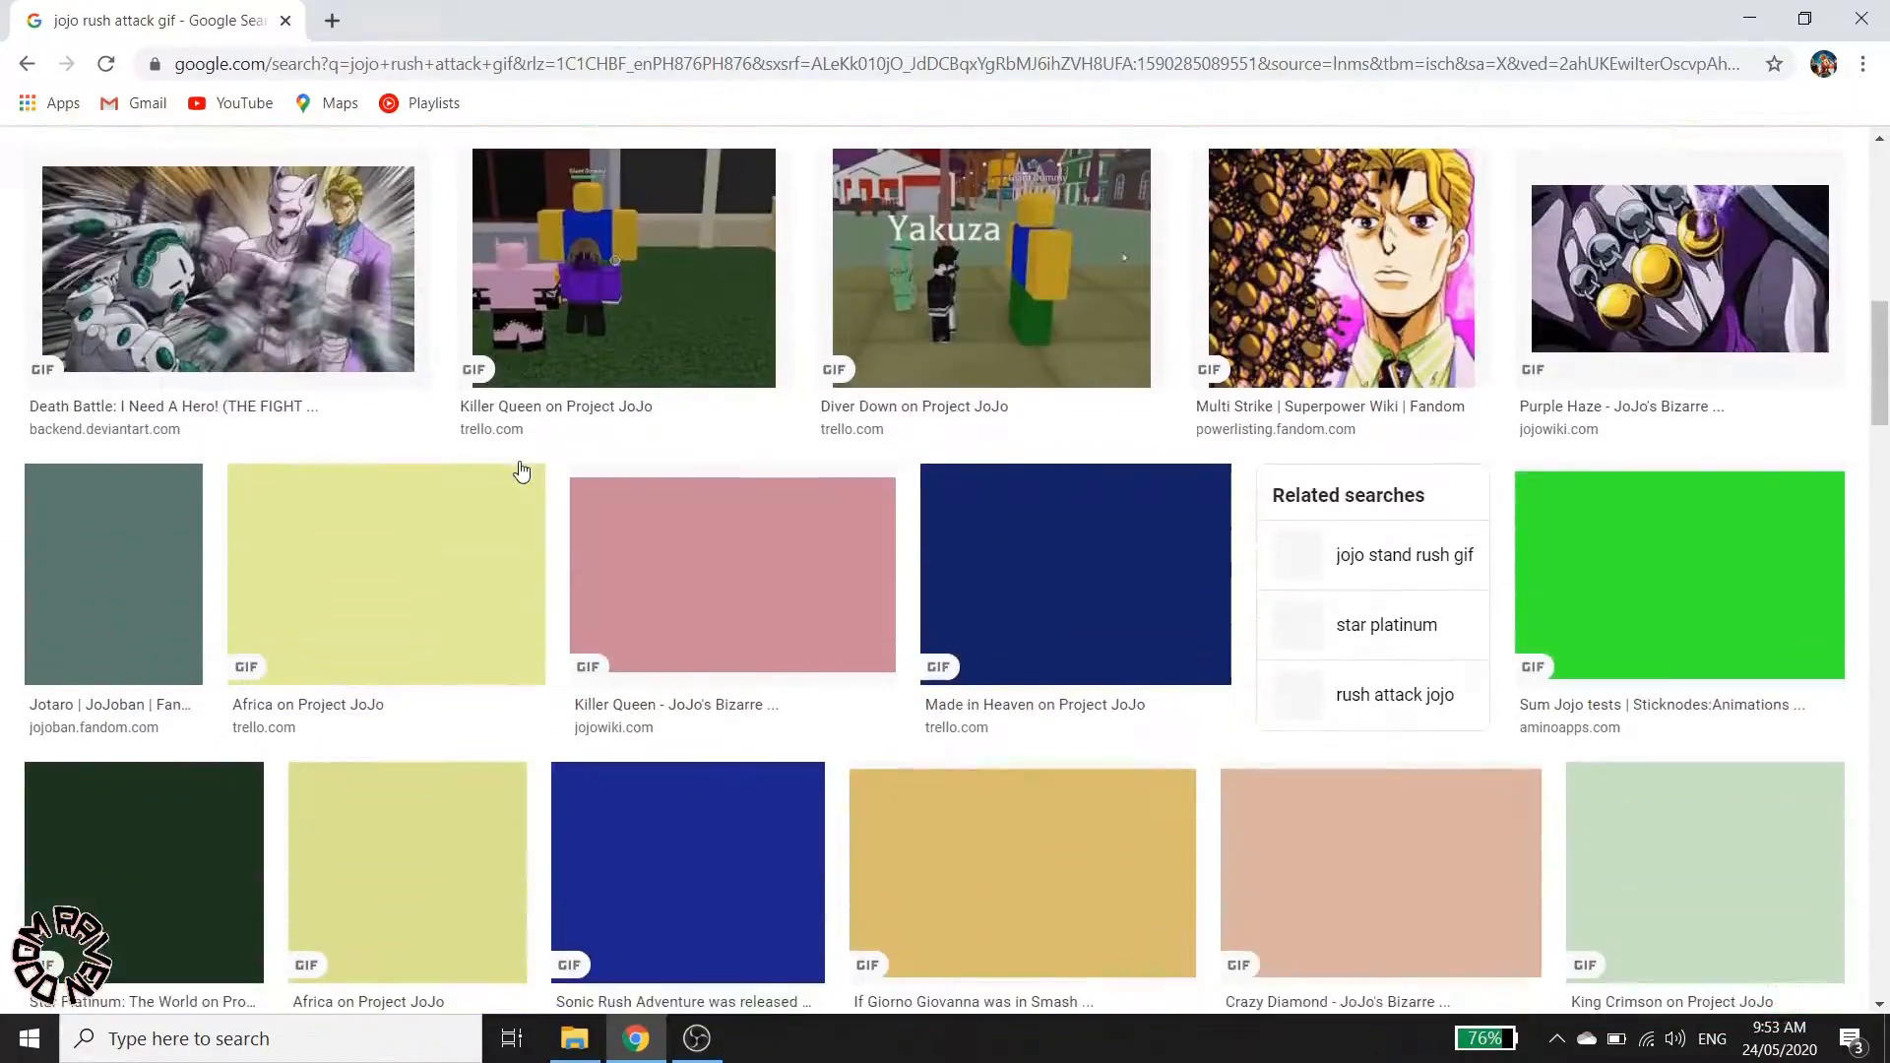
scroll(up, 3)
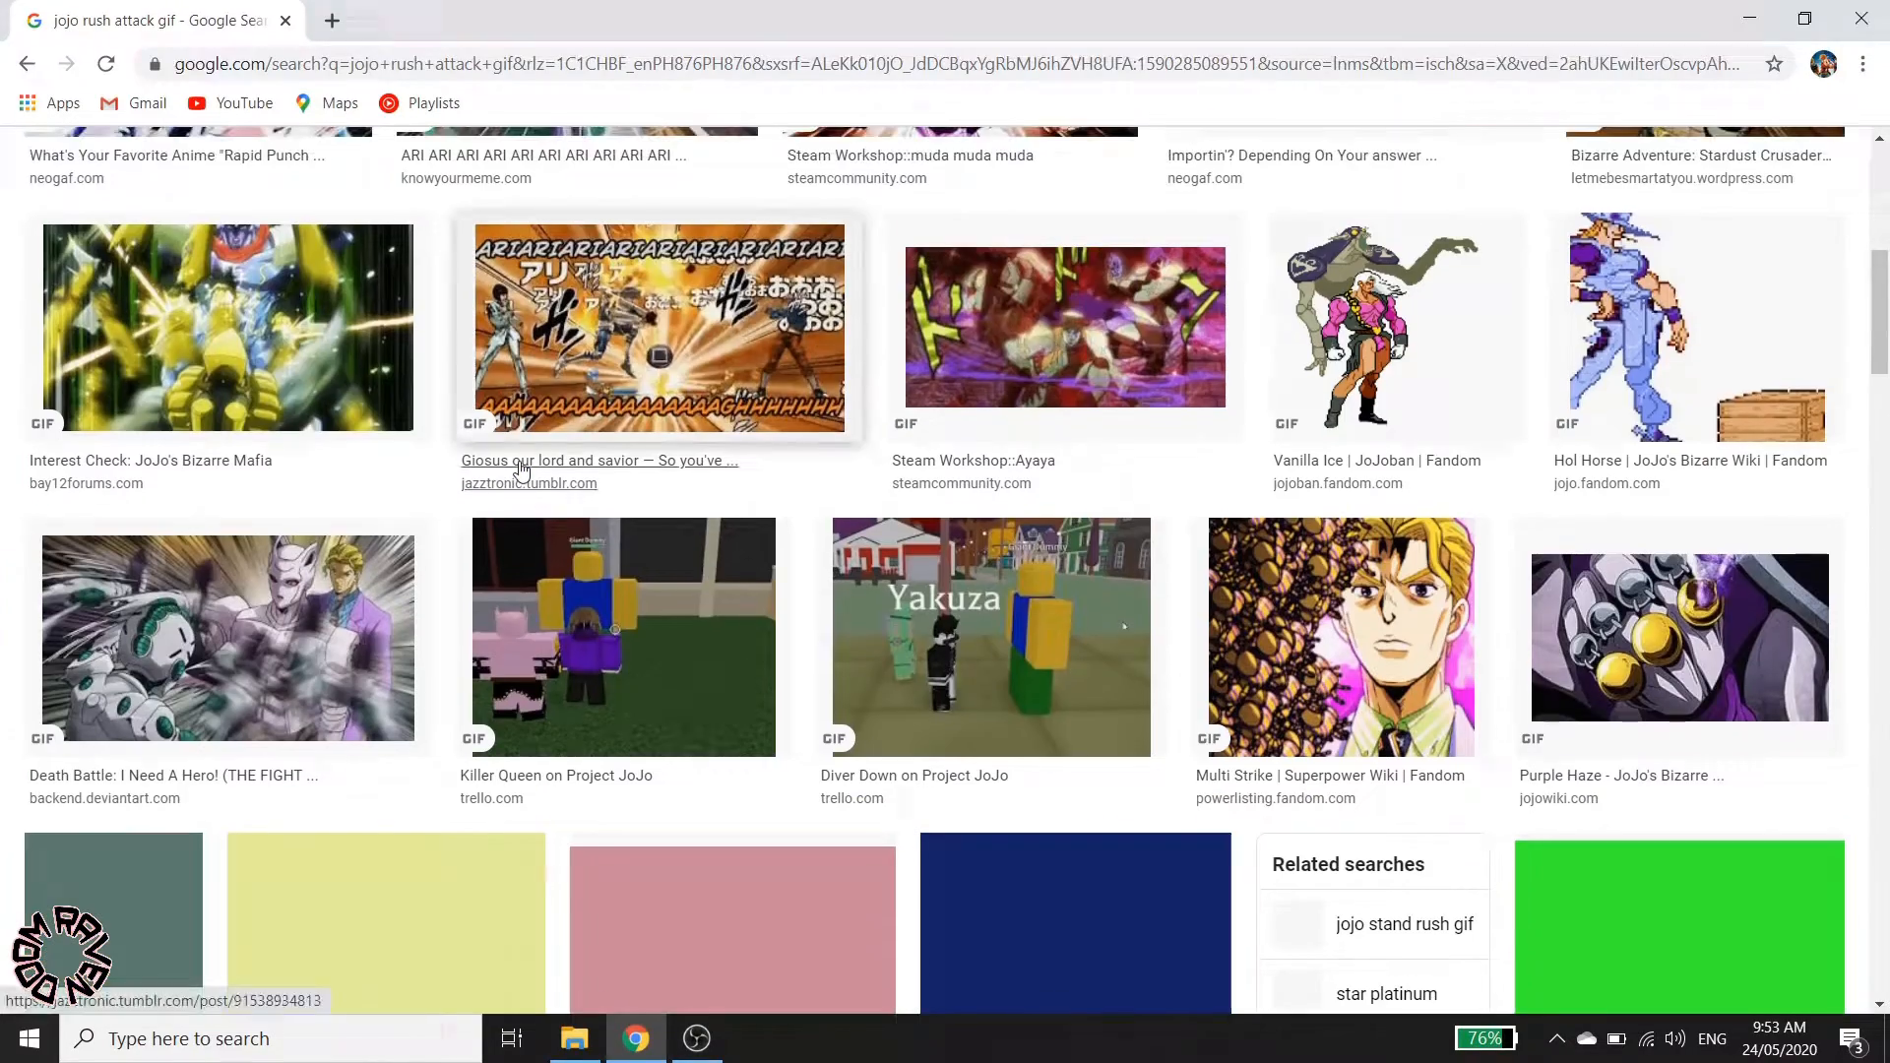
scroll(down, 3)
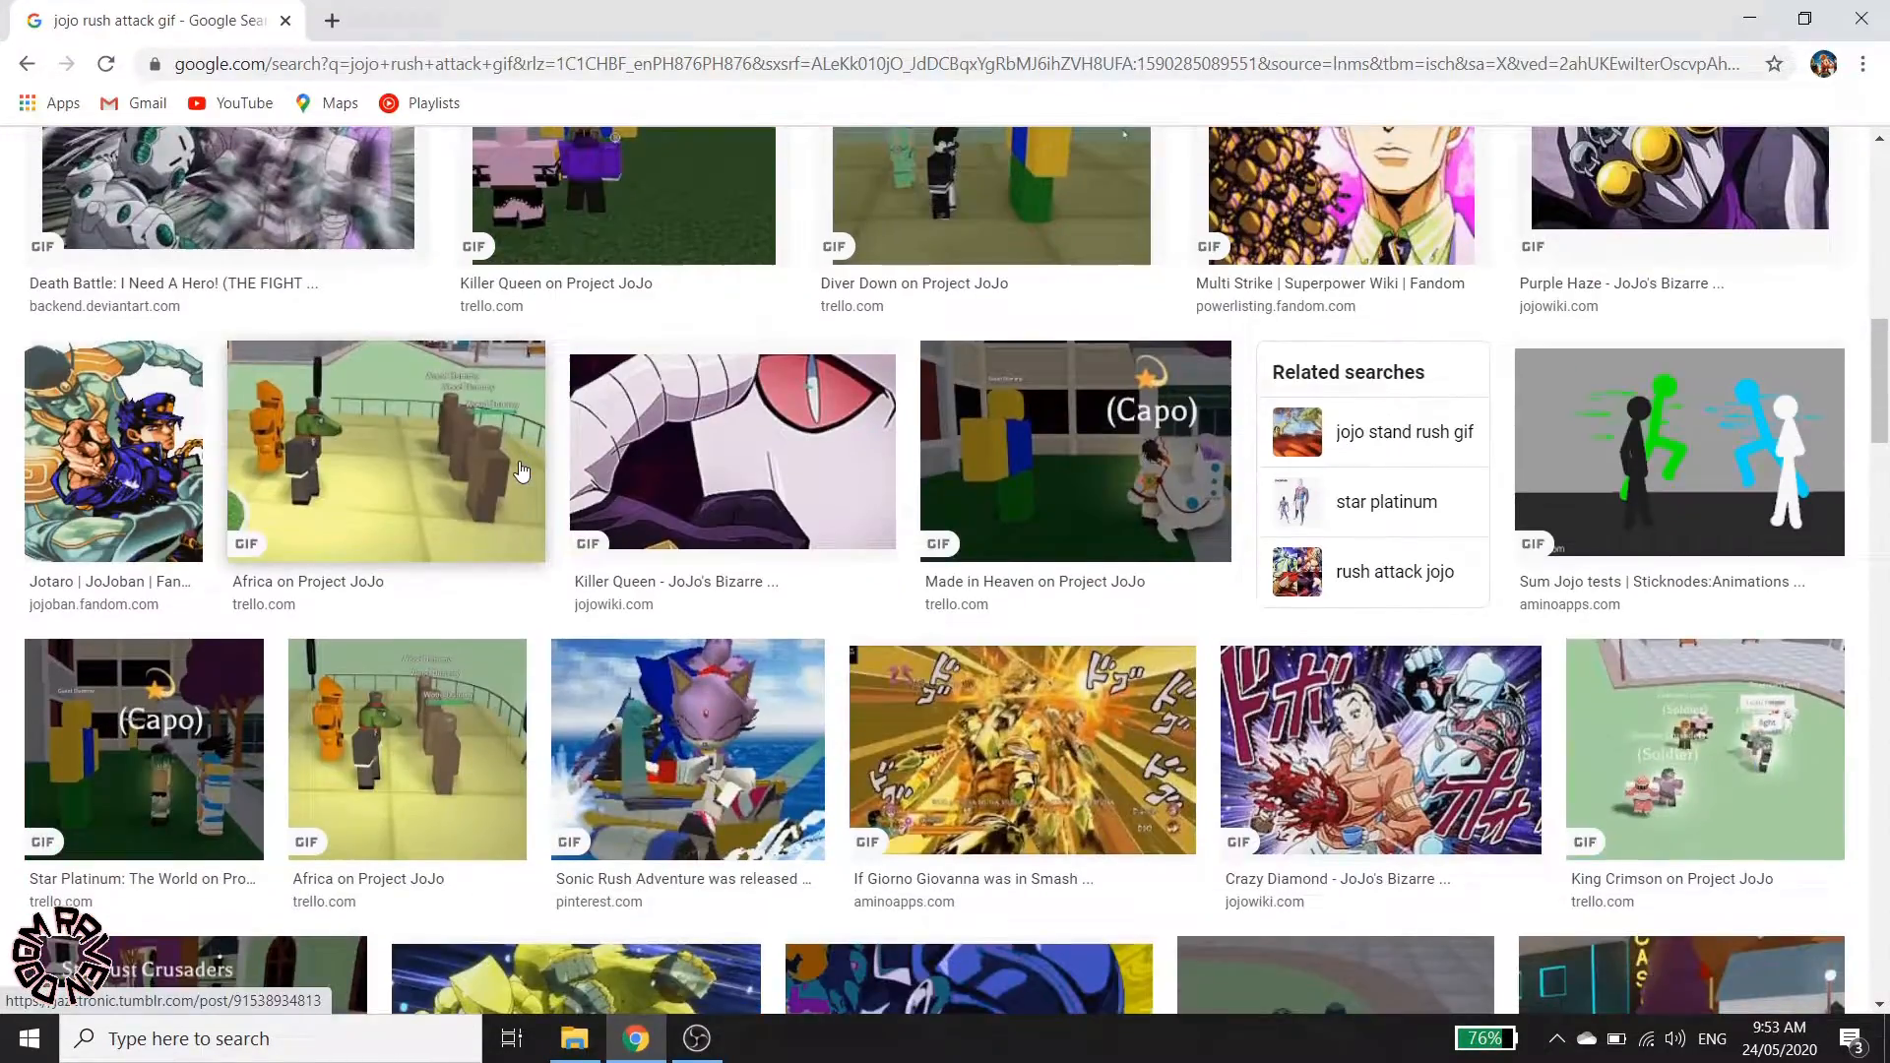
scroll(down, 3)
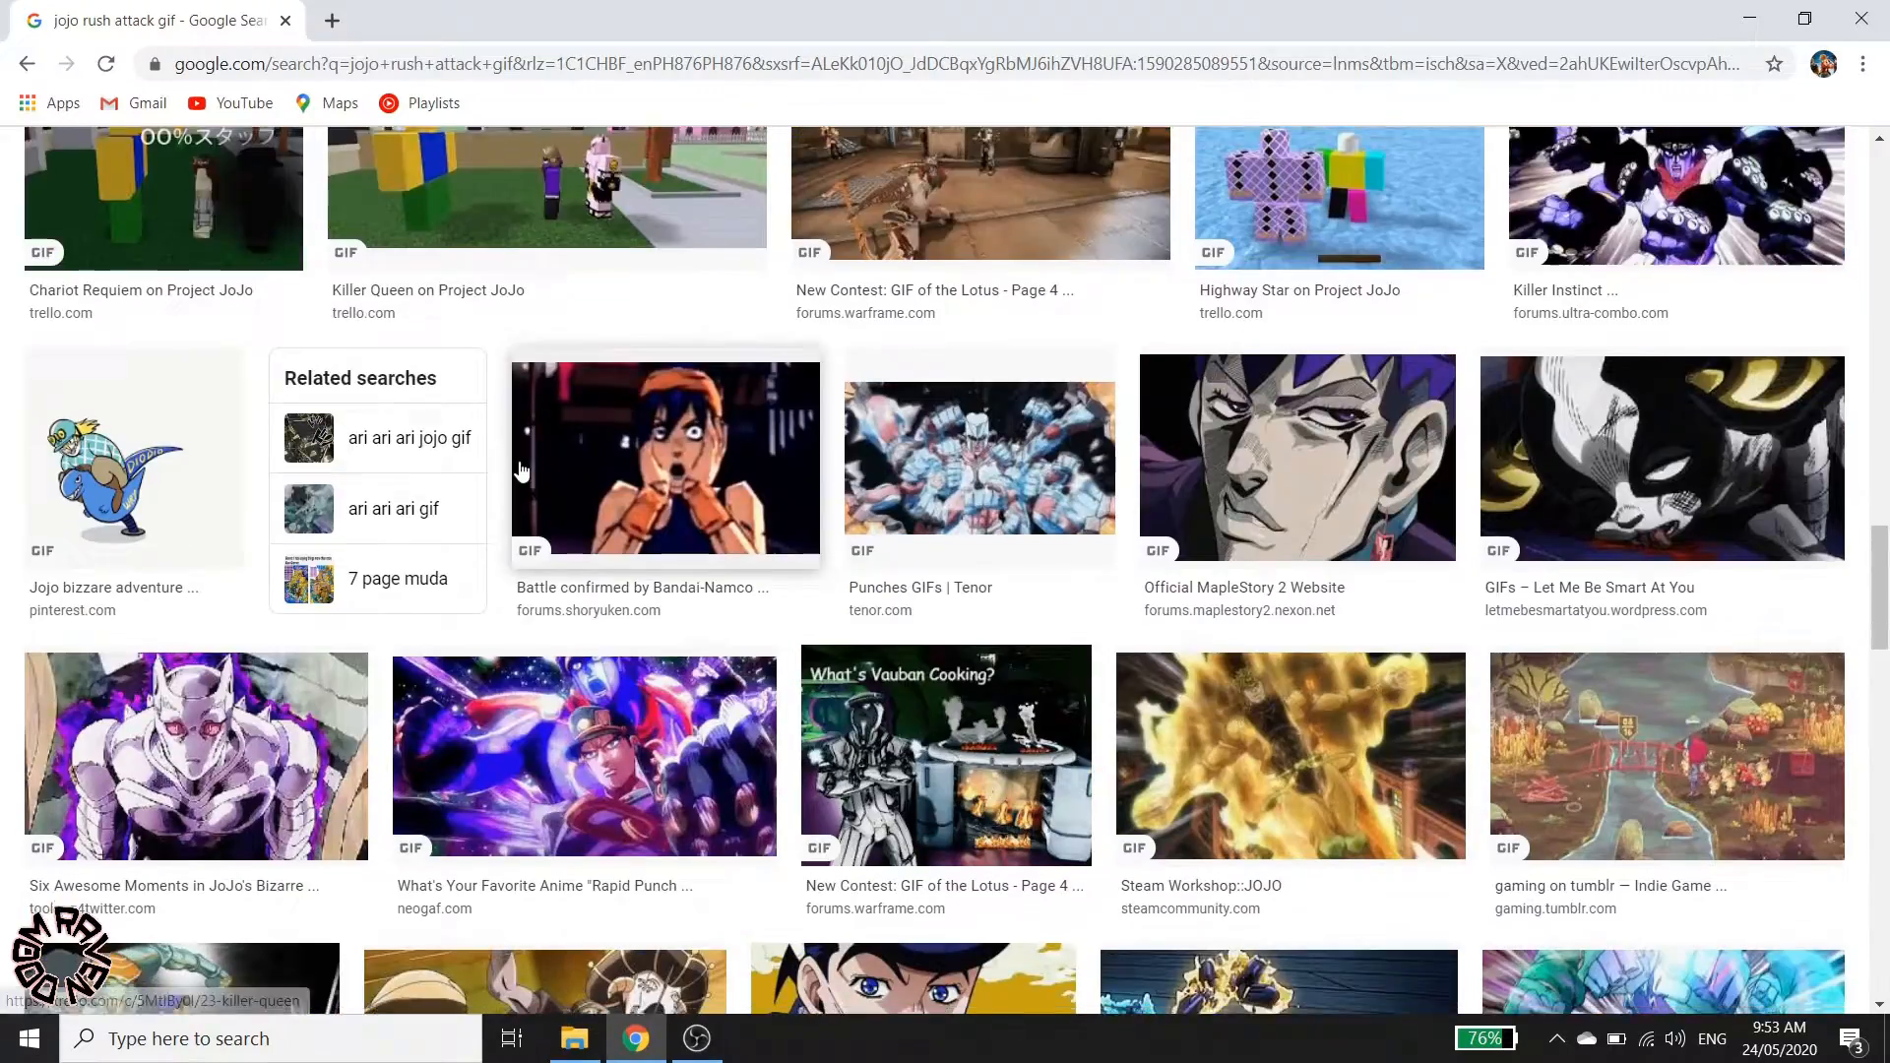
click(584, 754)
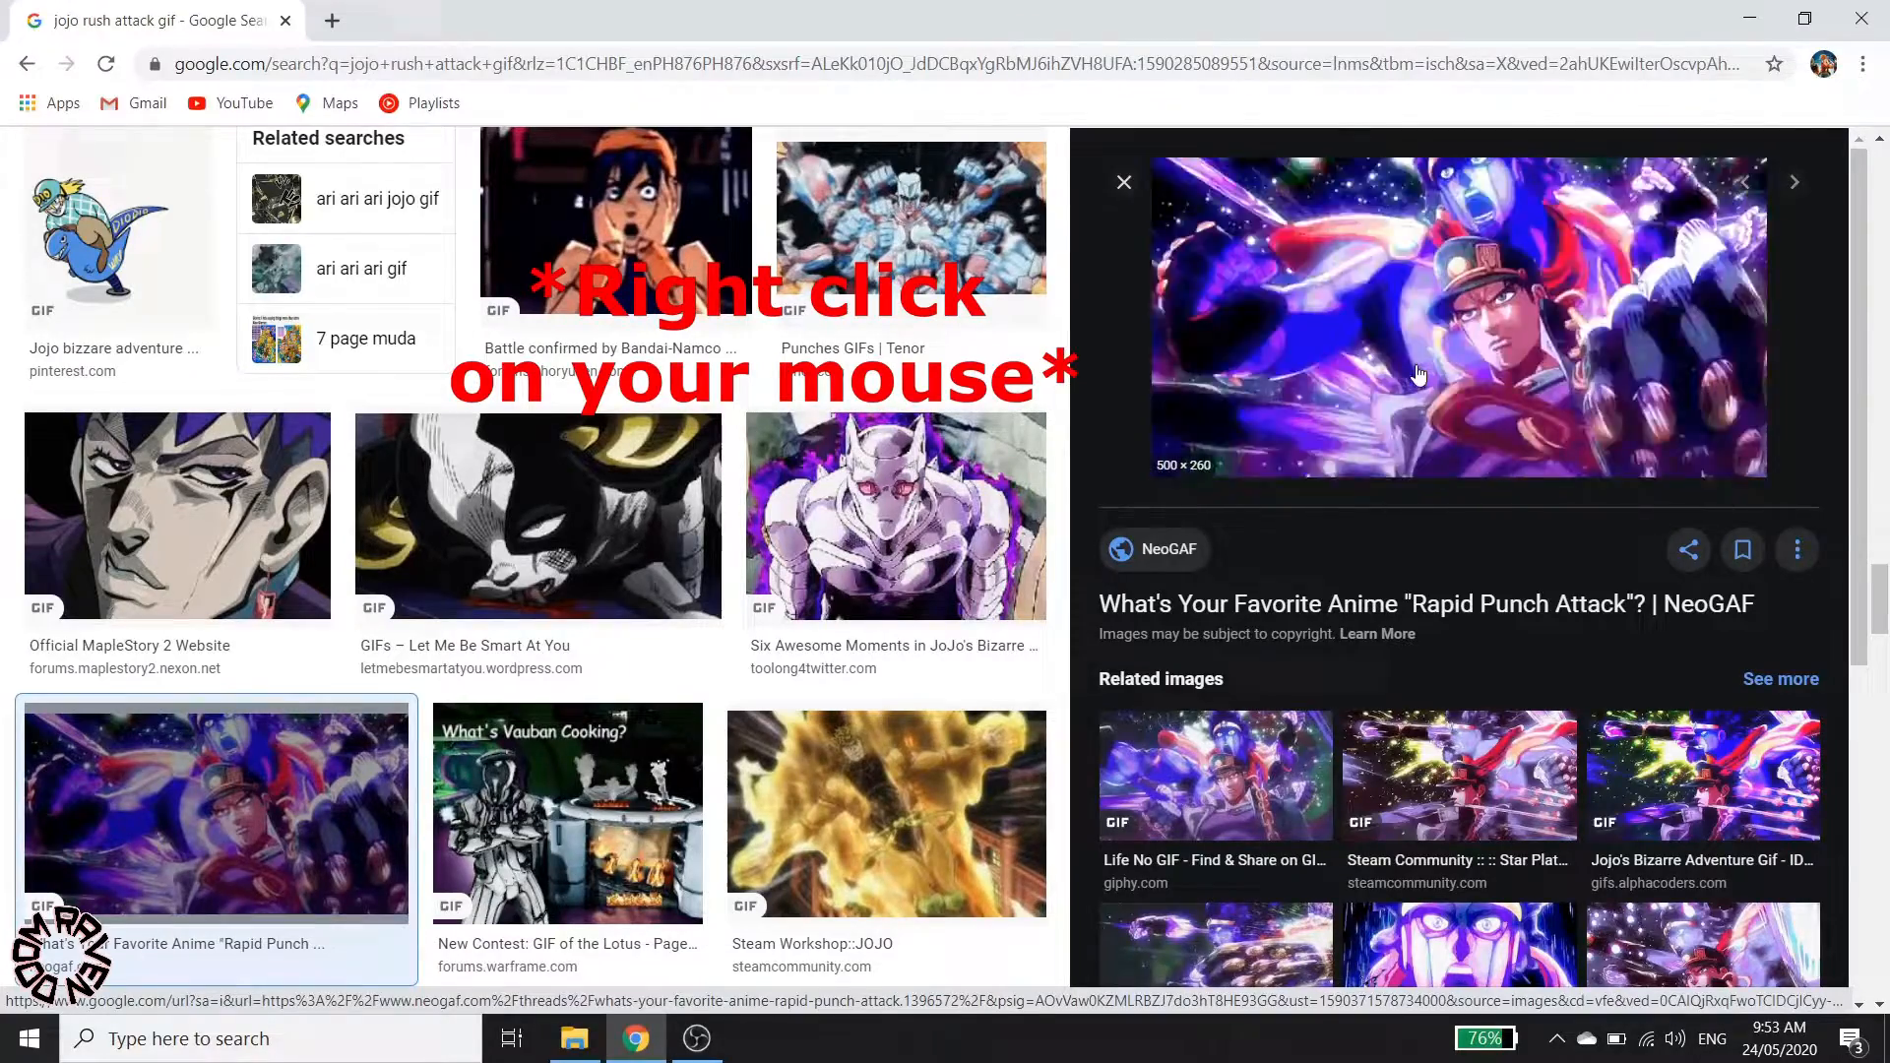
right_click(1418, 373)
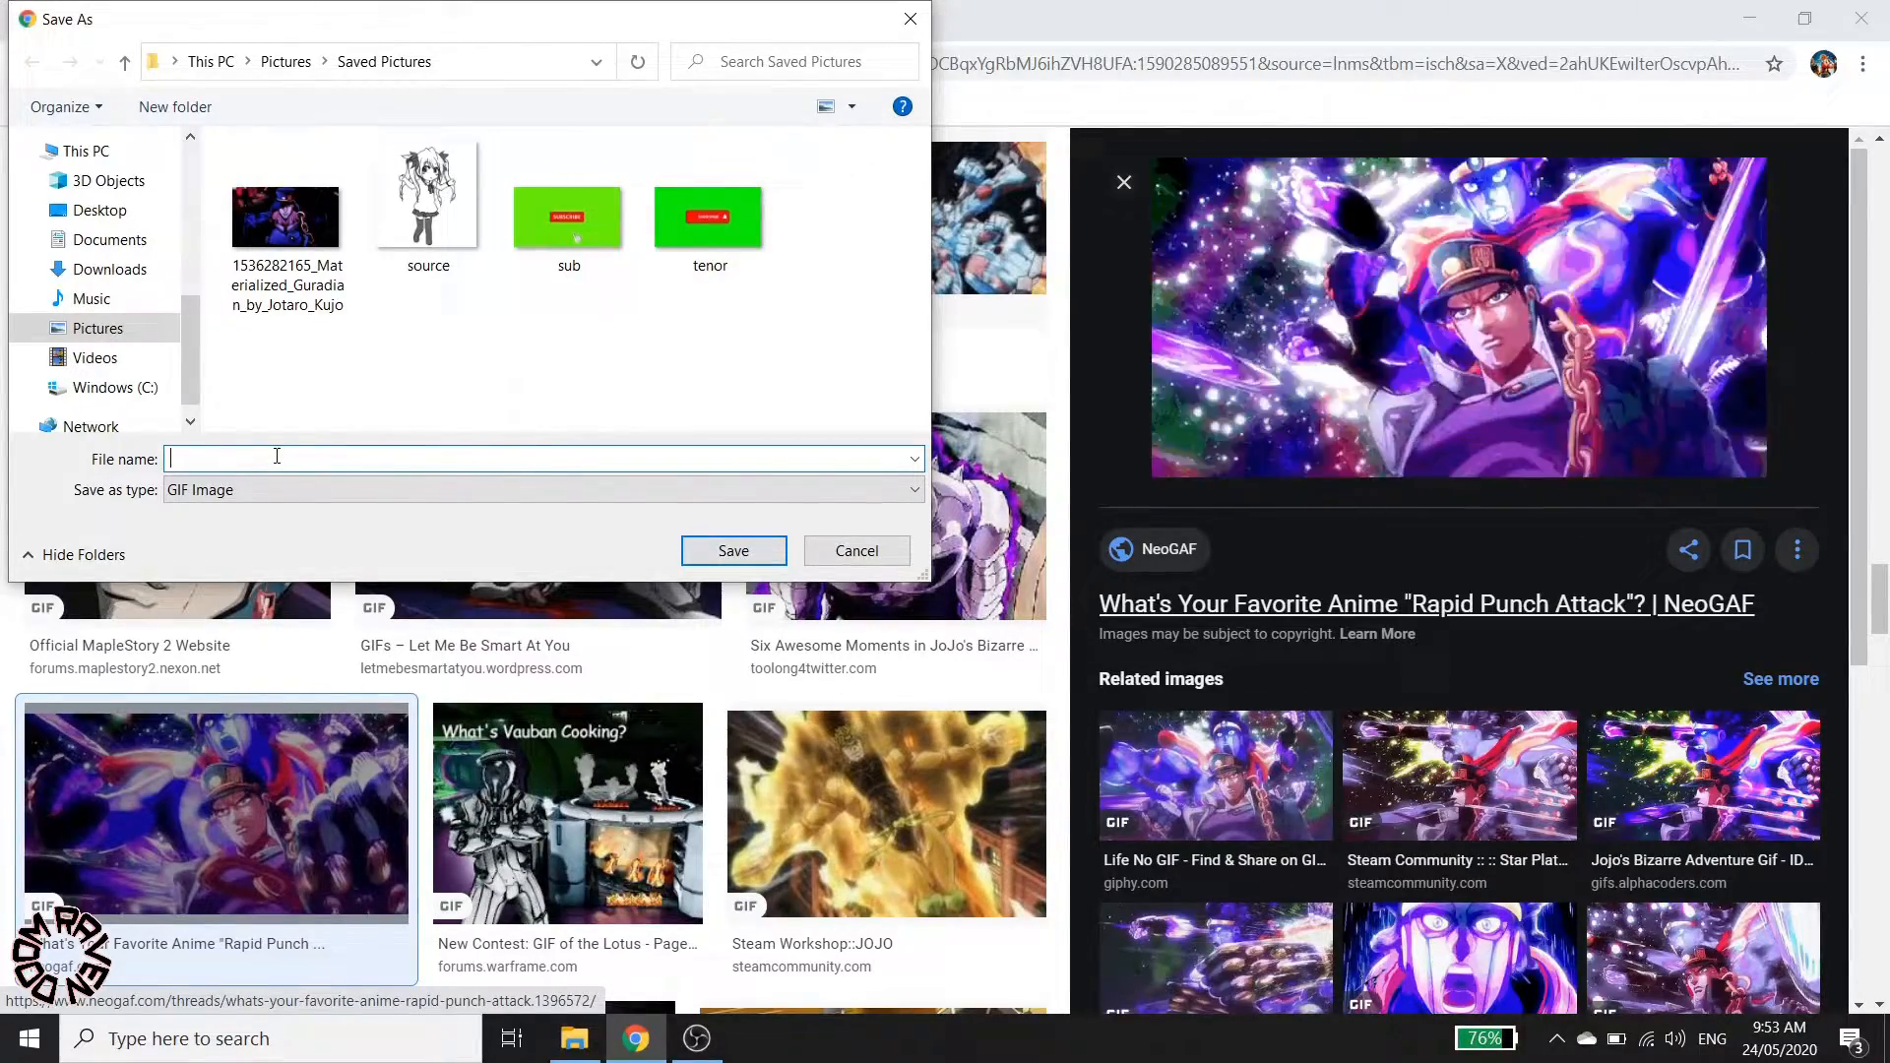
Step: Save the GIF to Saved Pictures as 'rush attack.jpg' with type set to All Files
text(j)
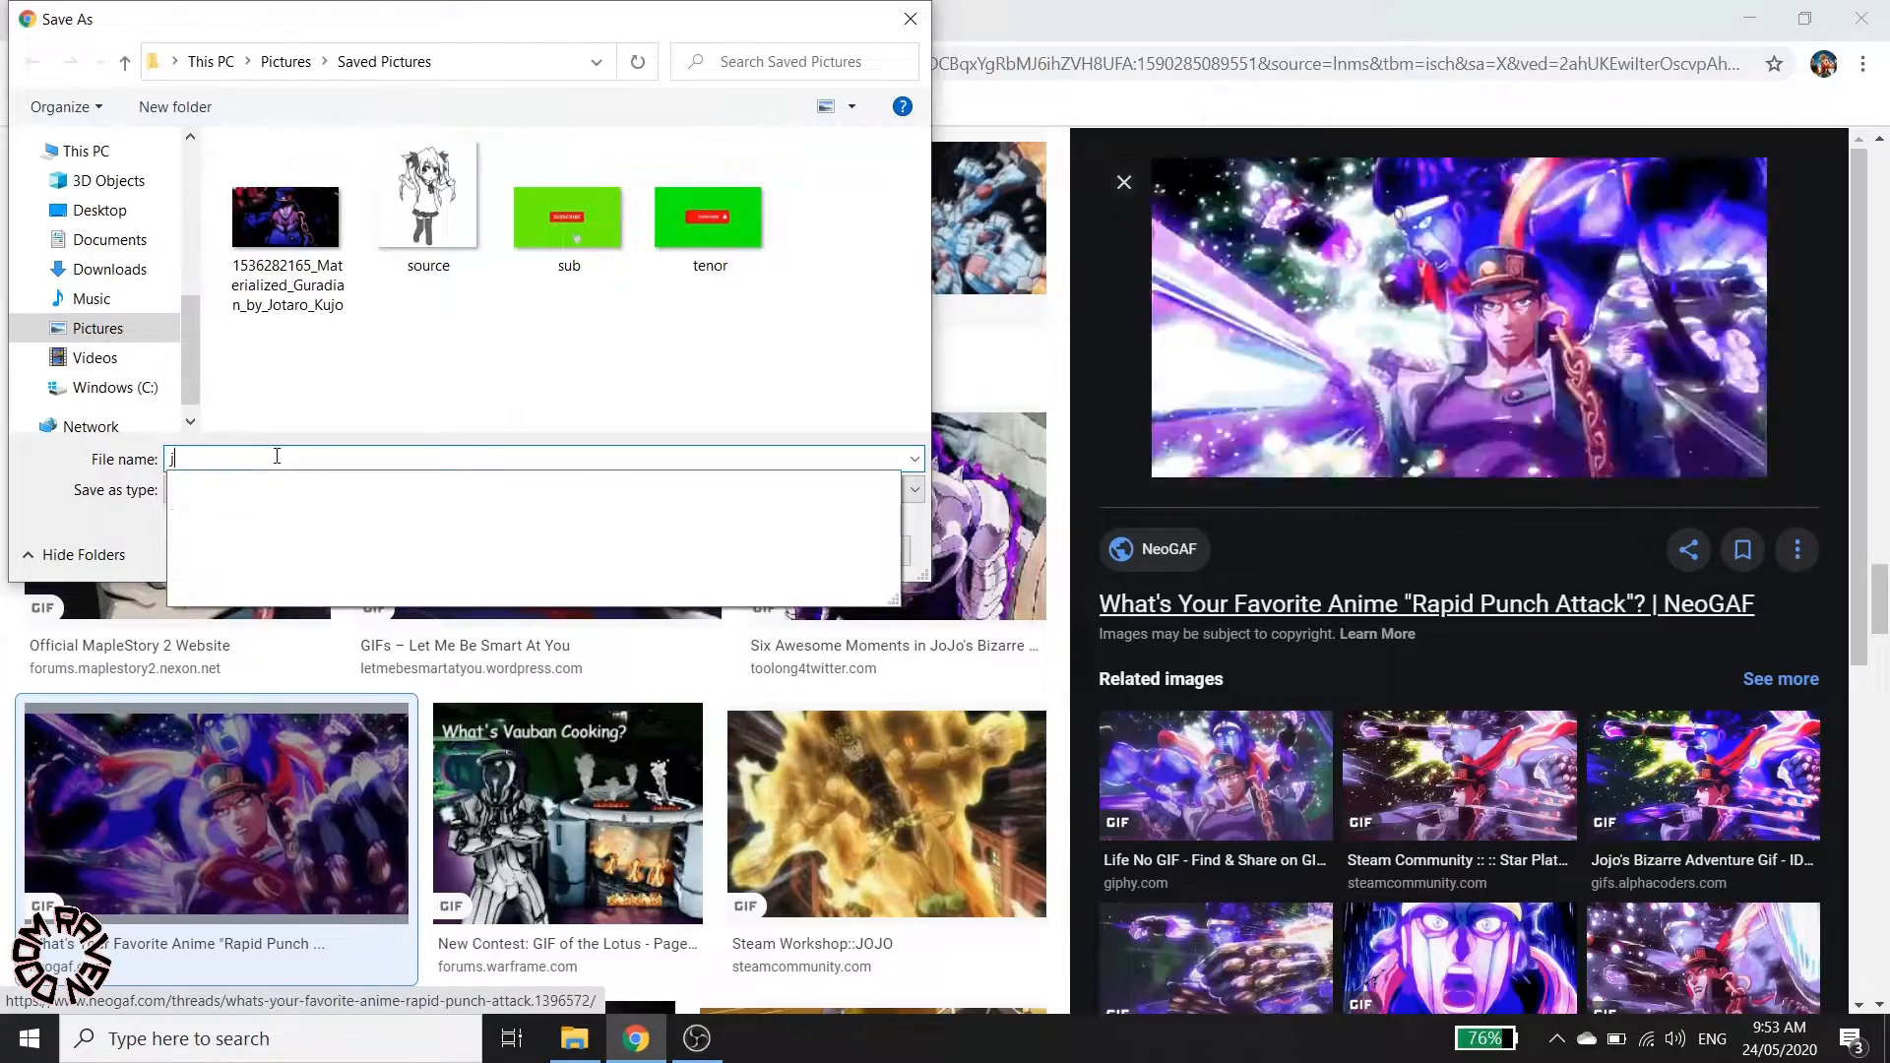
text(jotaro)
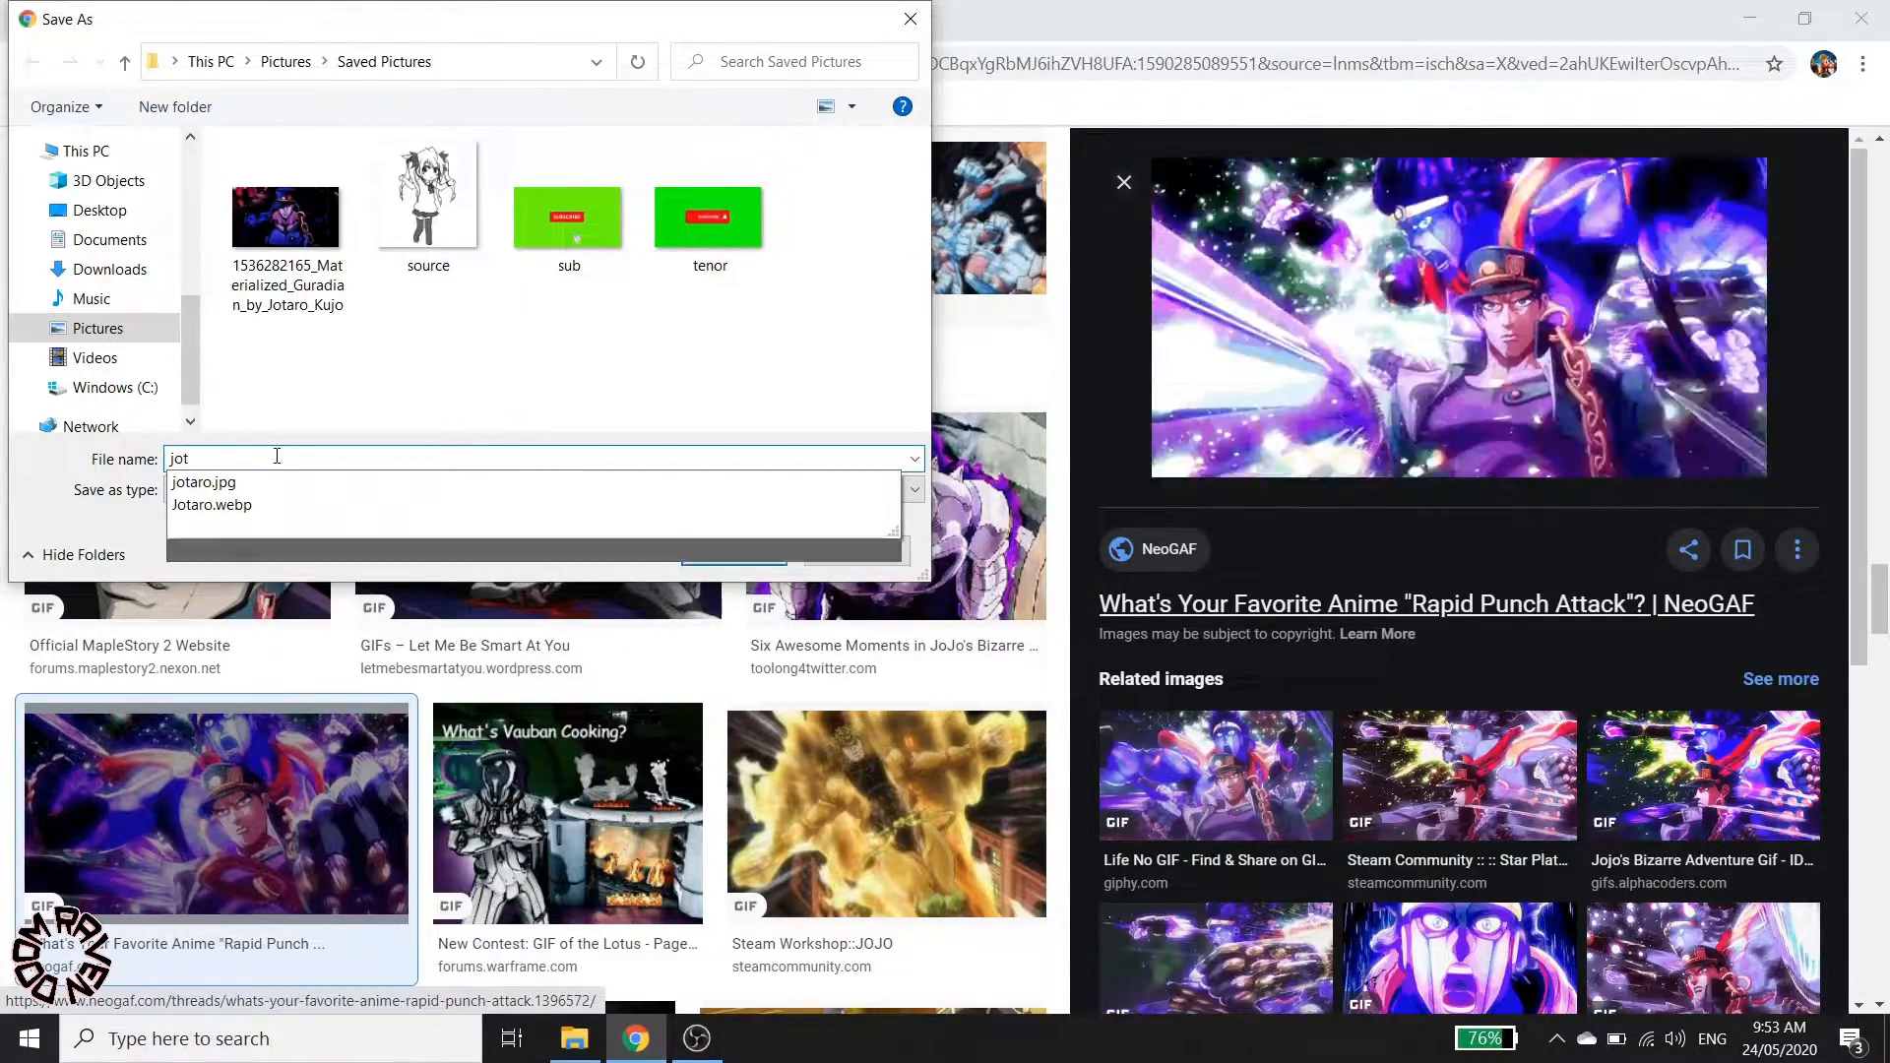
text(rush attack)
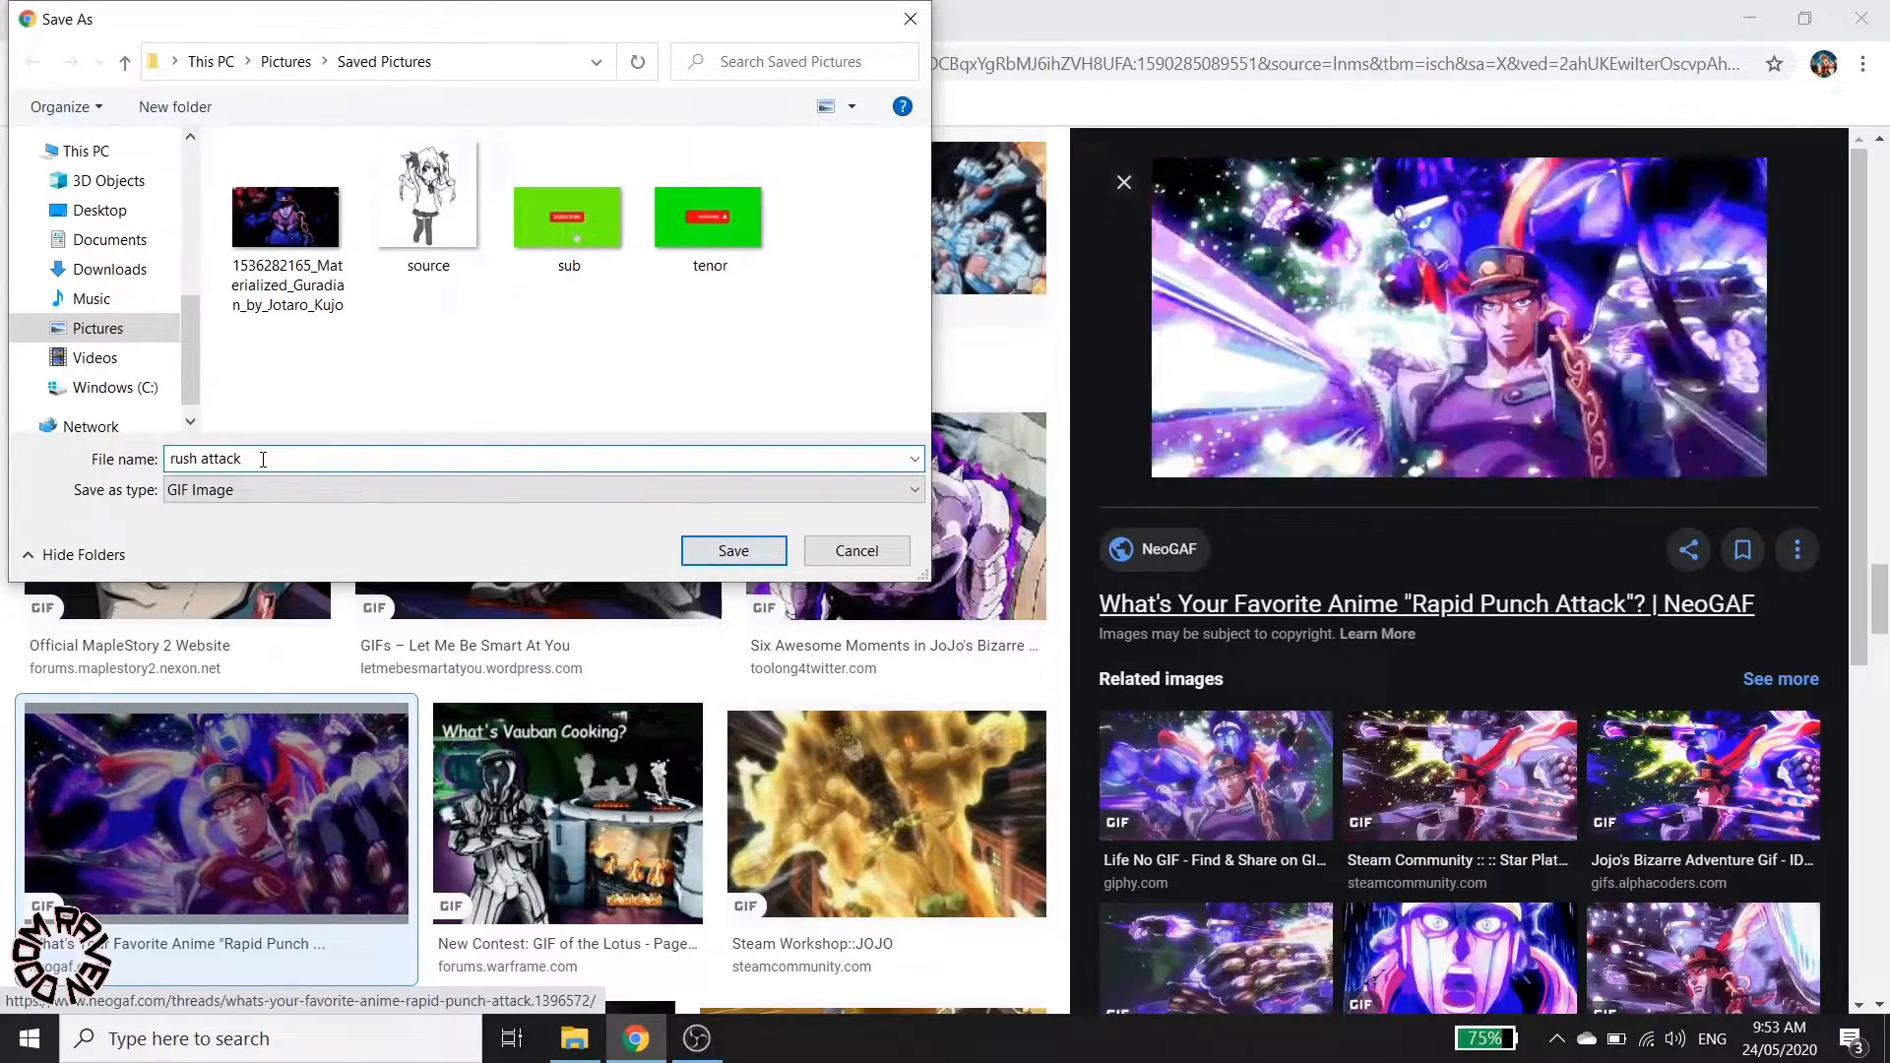
text(.jpg)
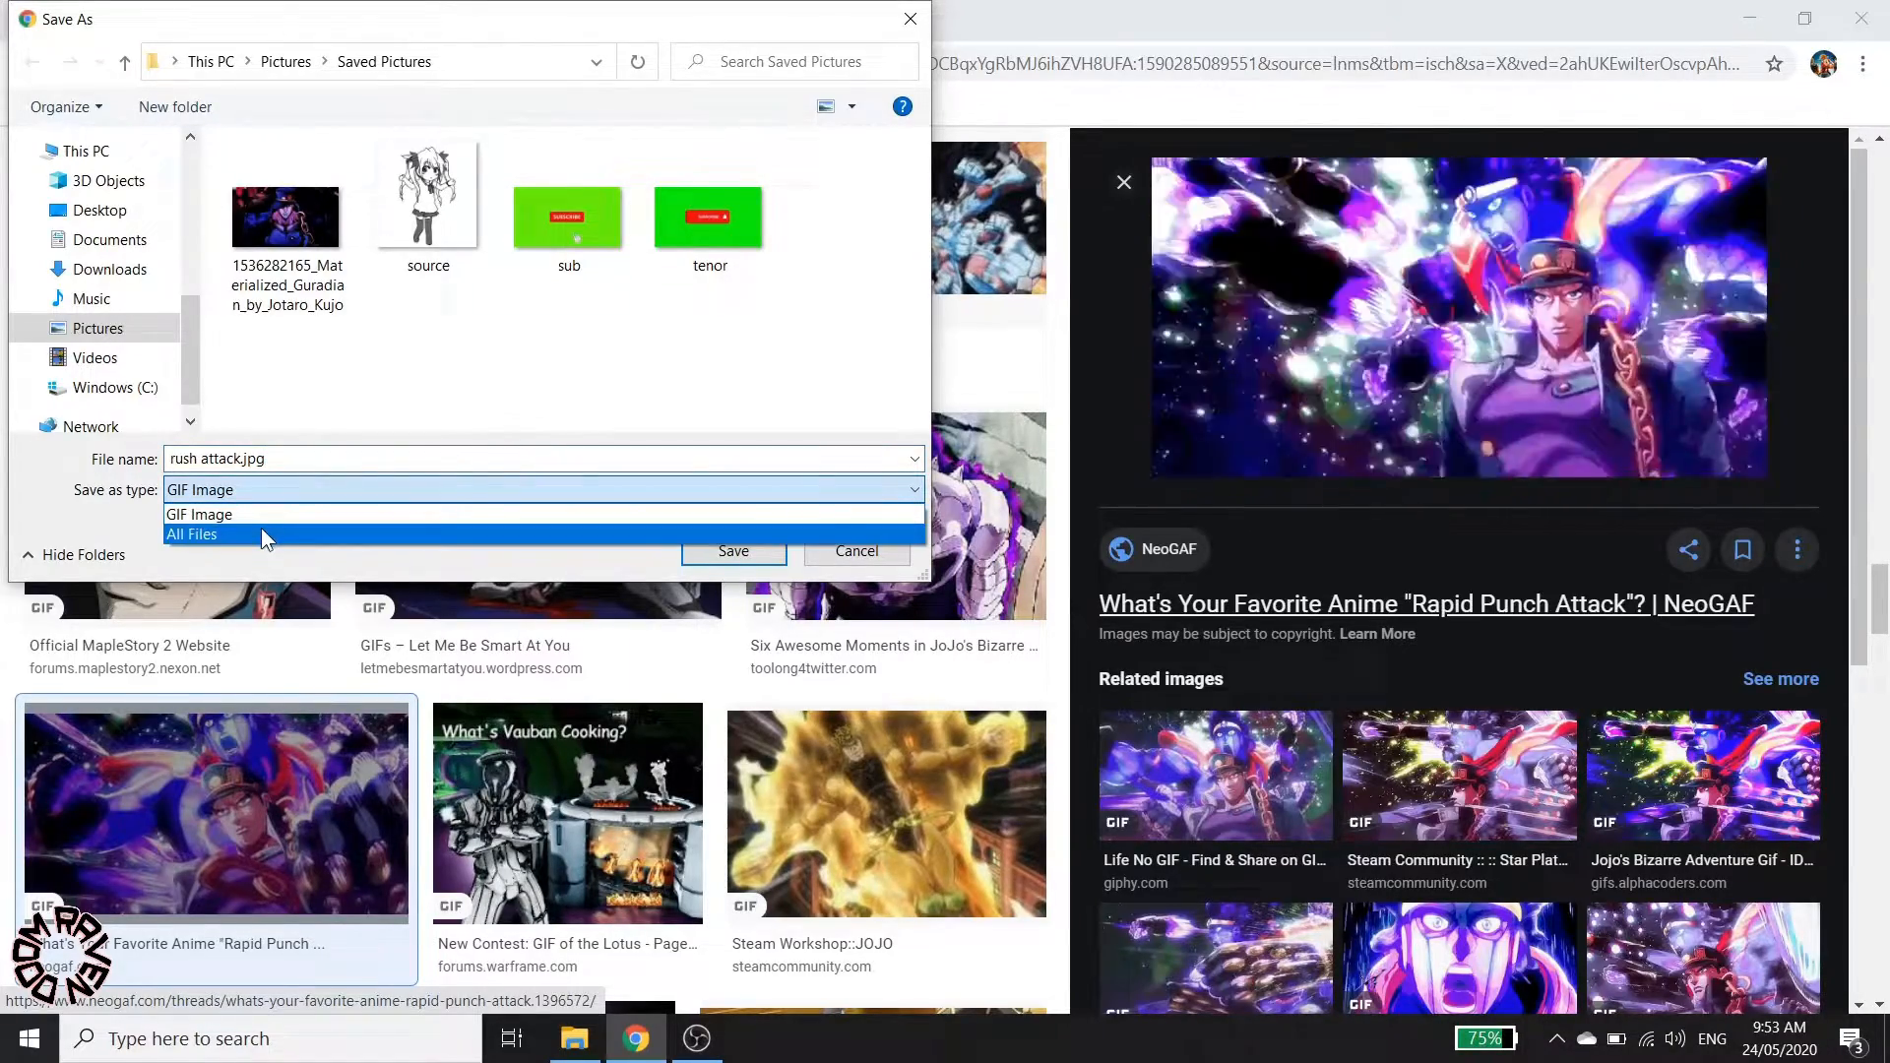
click(190, 534)
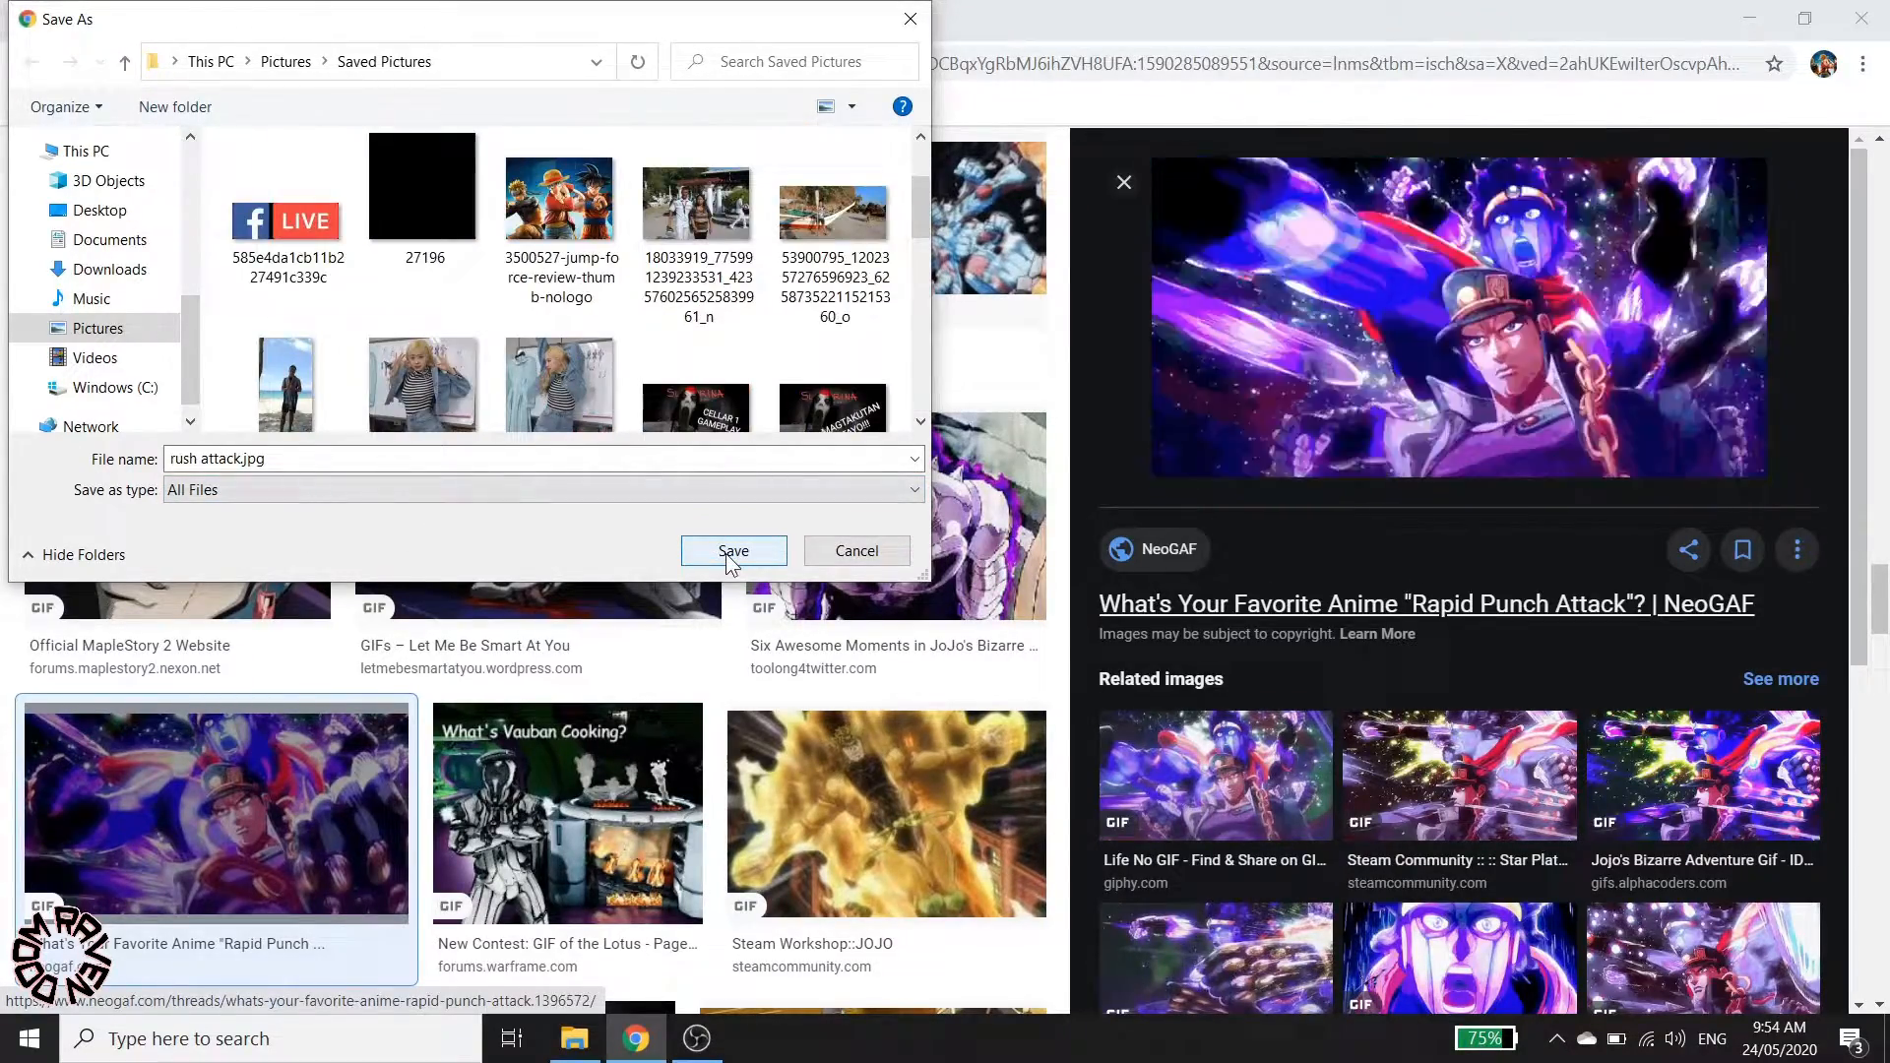
click(734, 552)
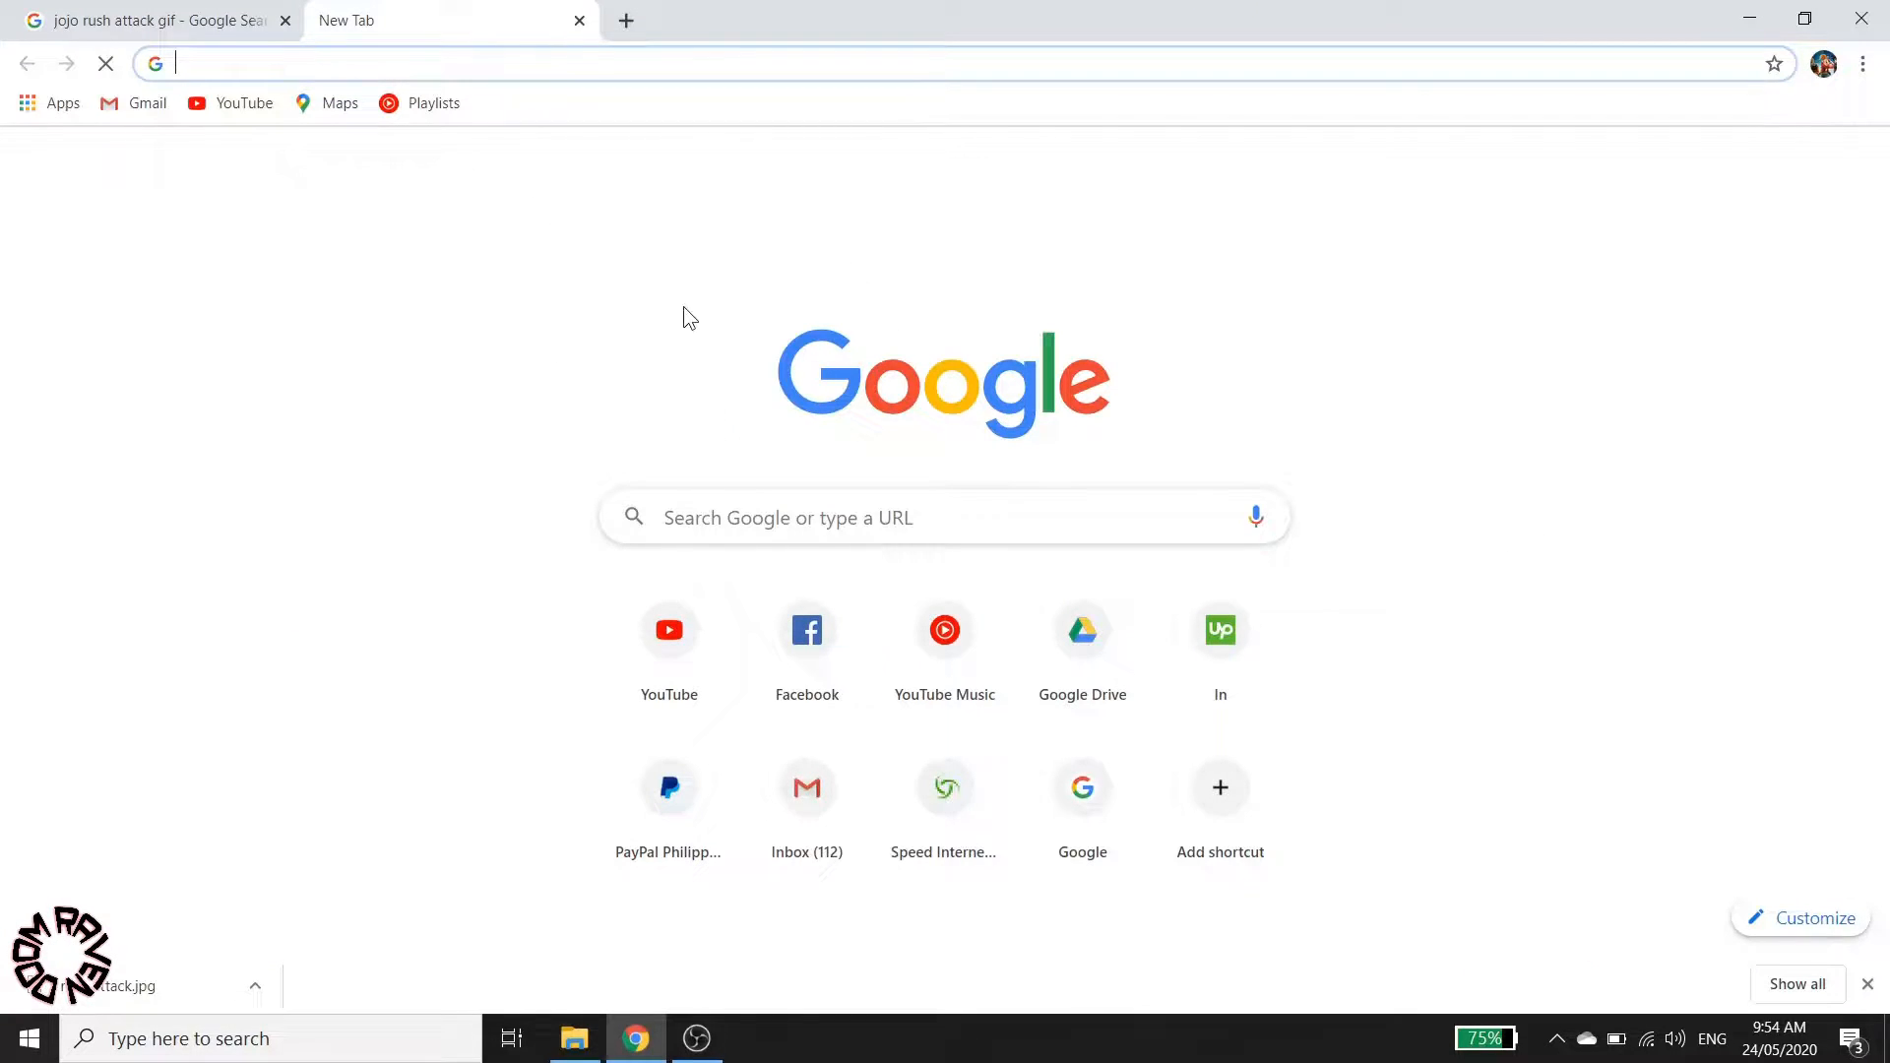
mouse_move(1568, 567)
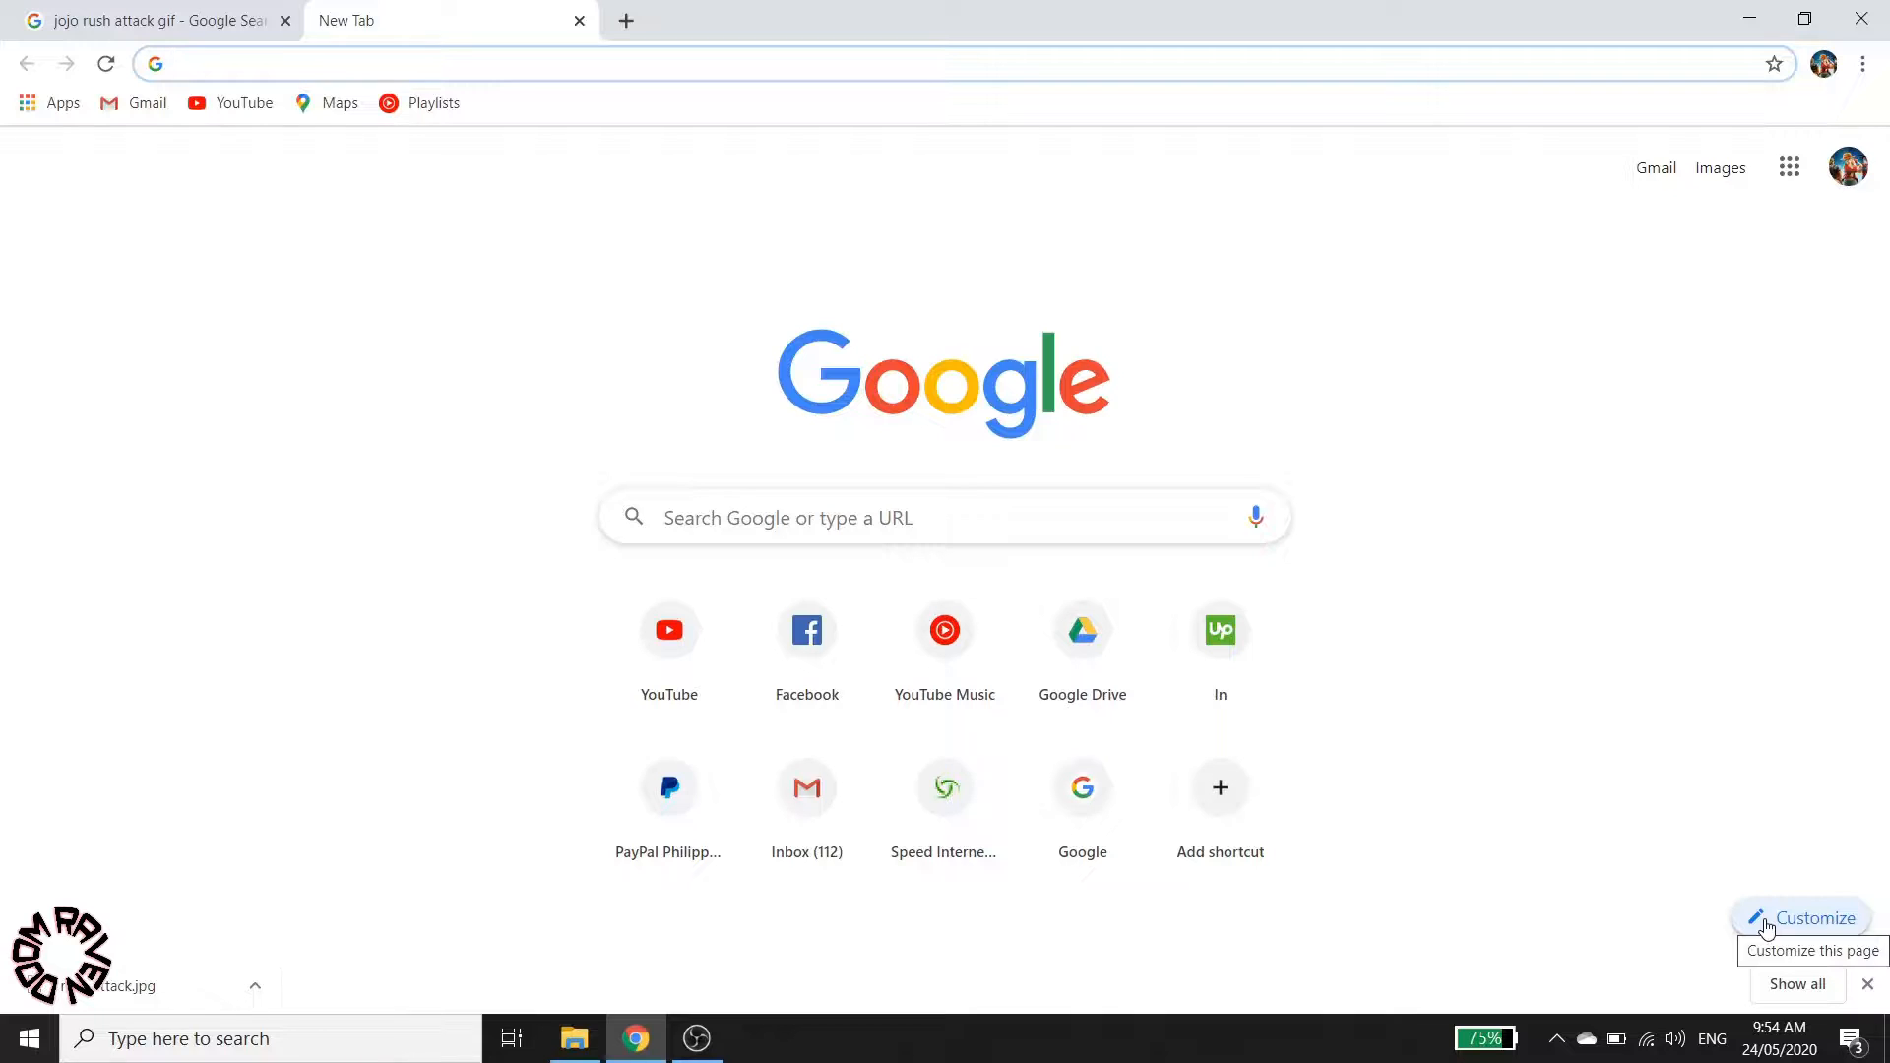
Step: Open Customize and choose 'Upload from device' for the New Tab background
click(1813, 918)
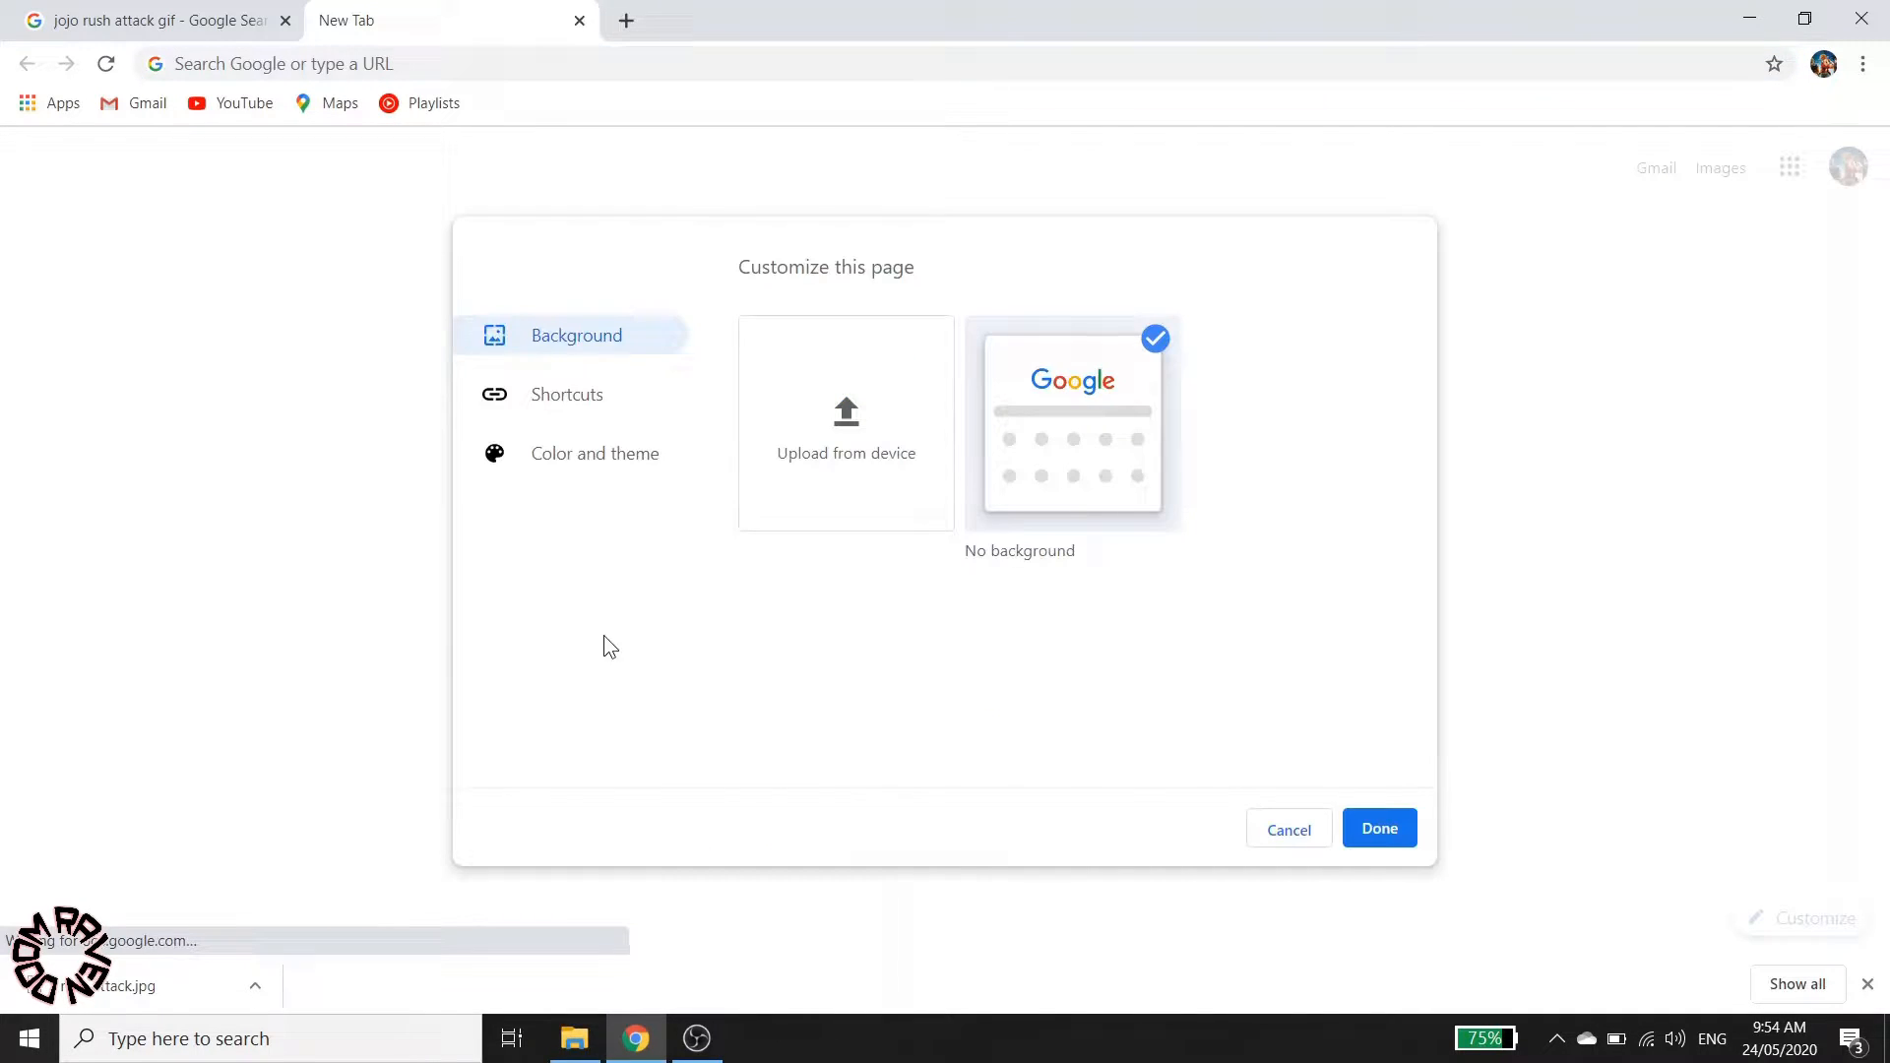
mouse_move(864, 444)
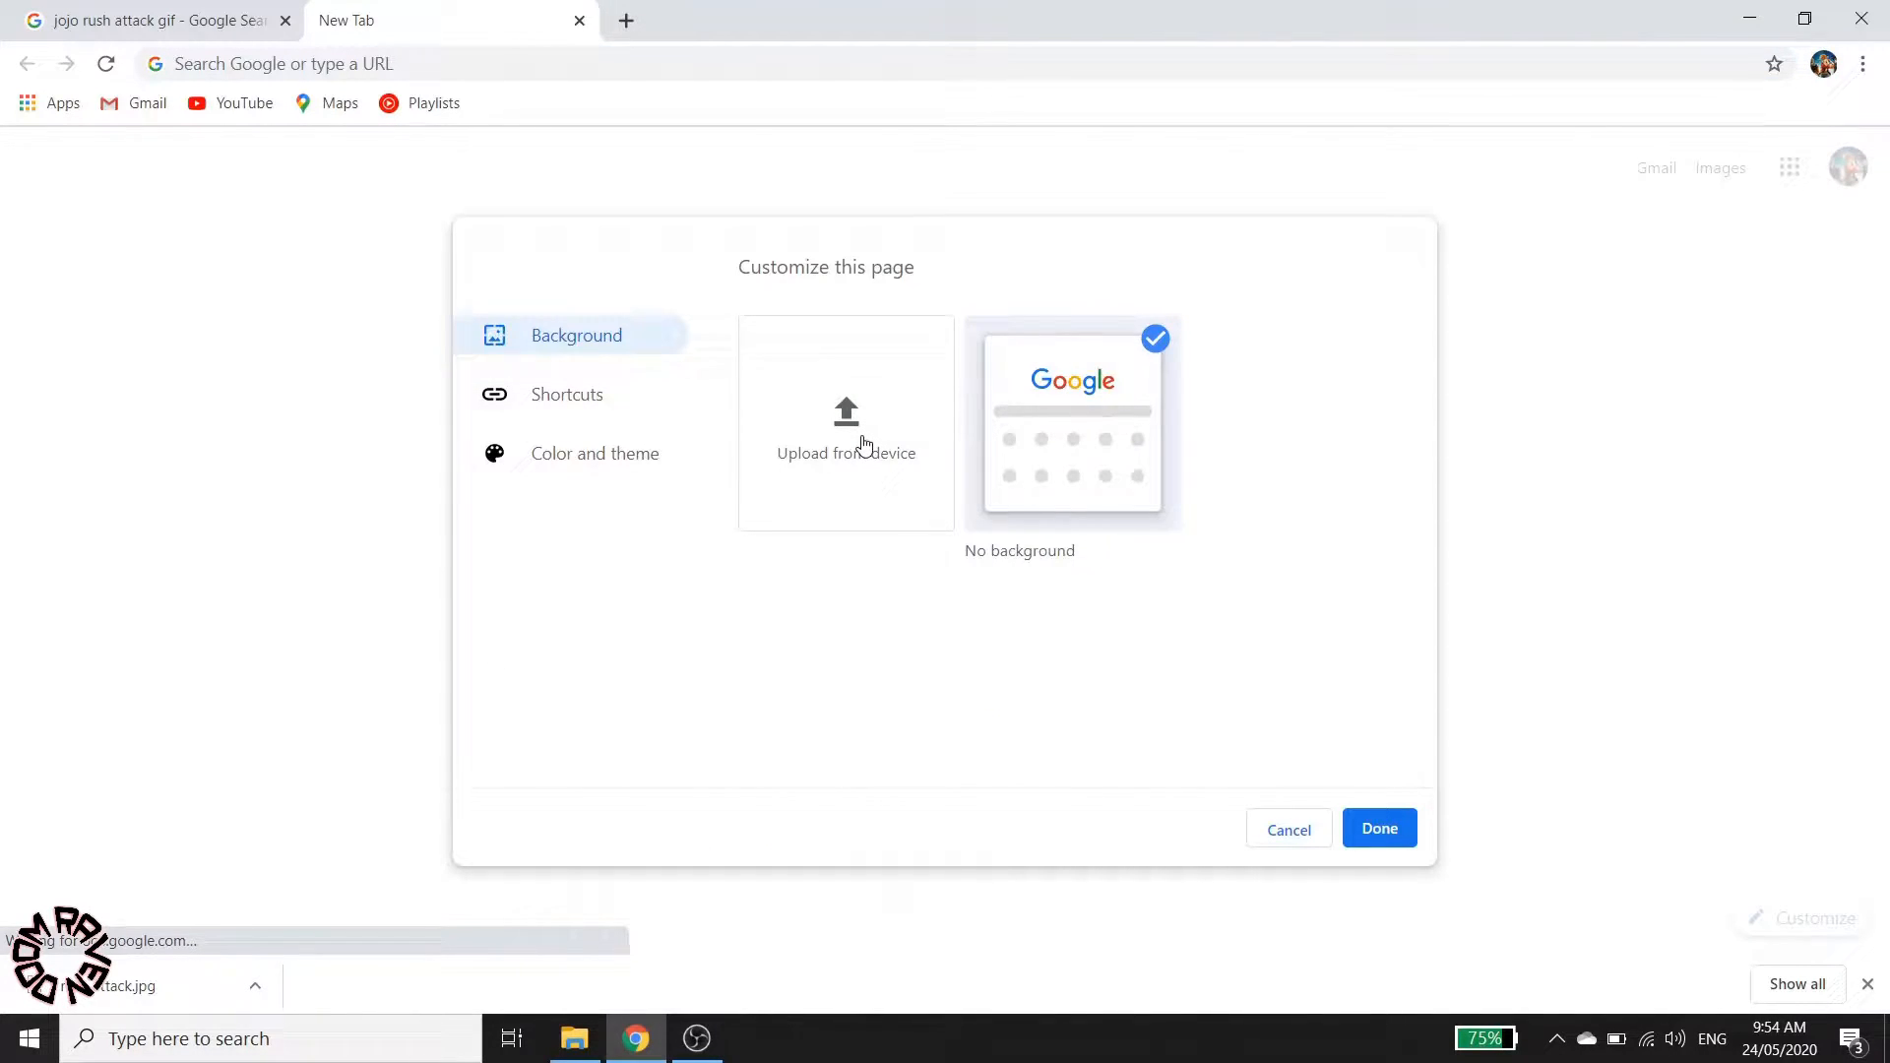
click(846, 433)
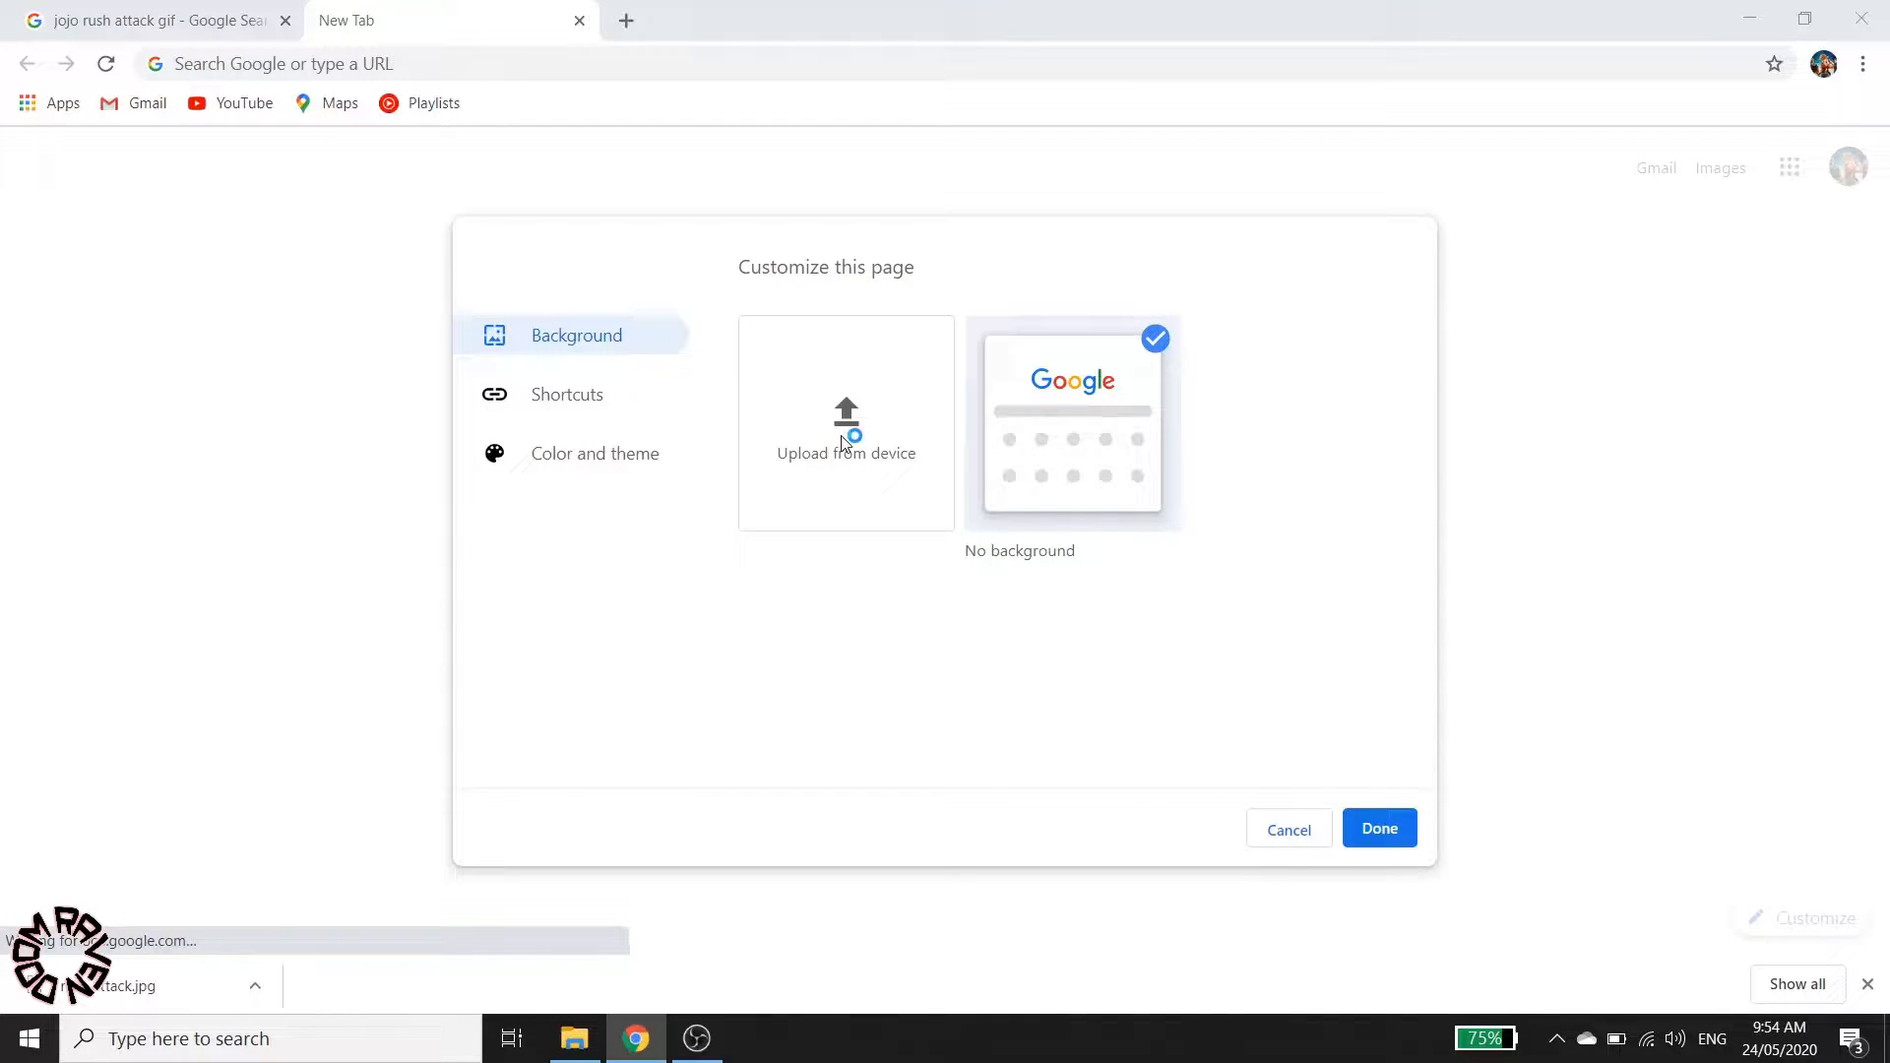
click(845, 428)
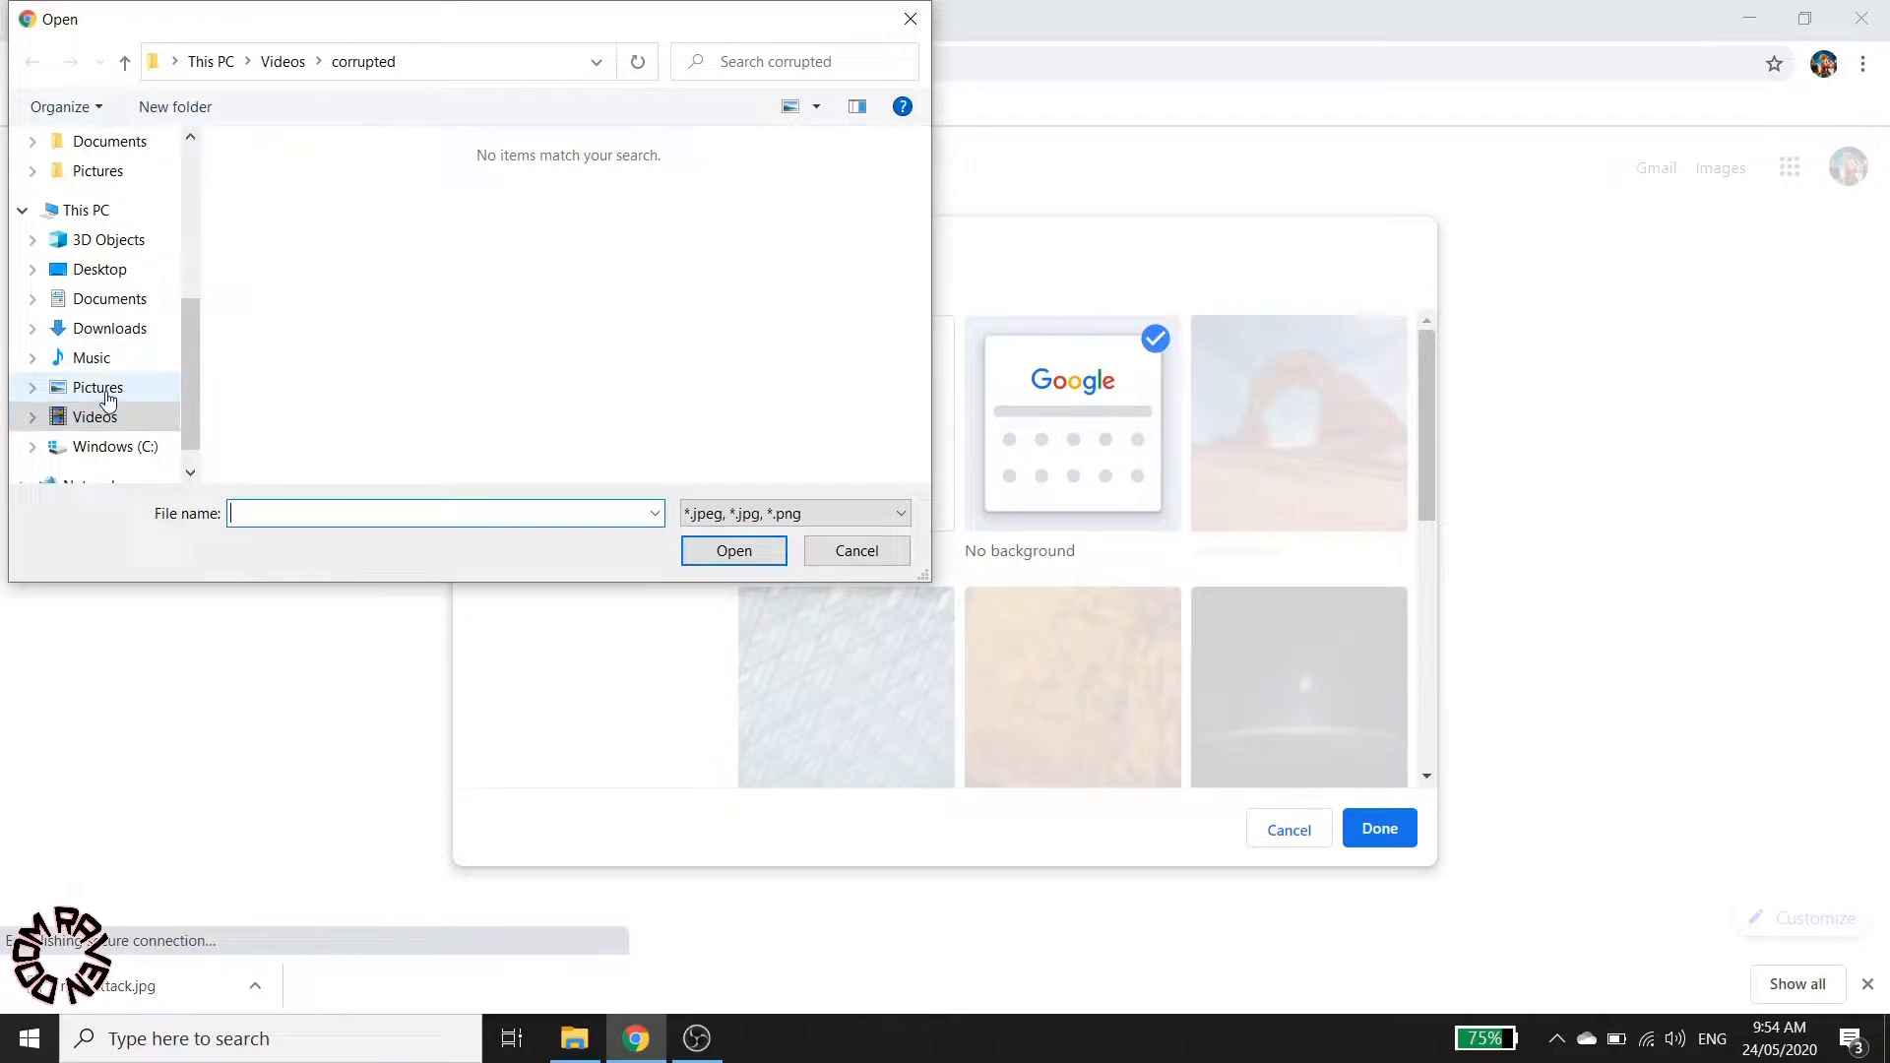
Step: Upload 'rush attack' from Pictures > Saved Pictures as the New Tab background
click(99, 387)
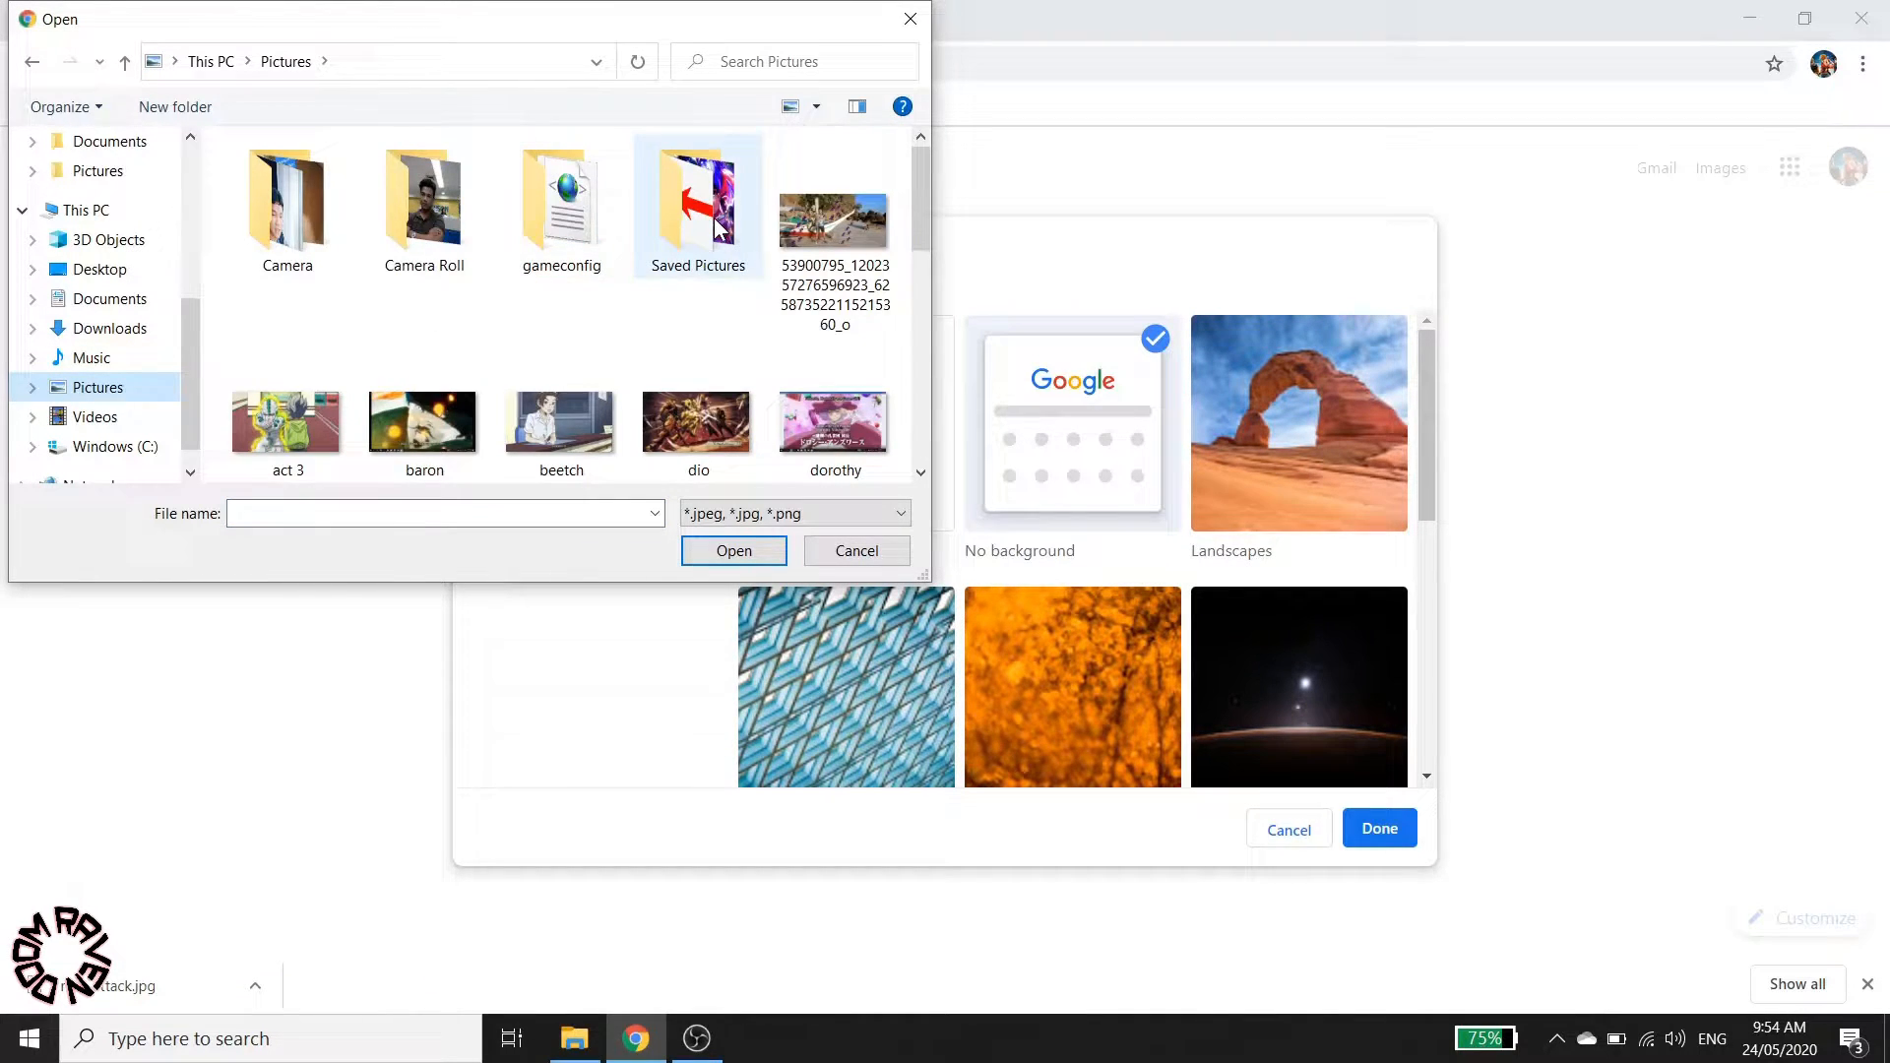
double_click(697, 192)
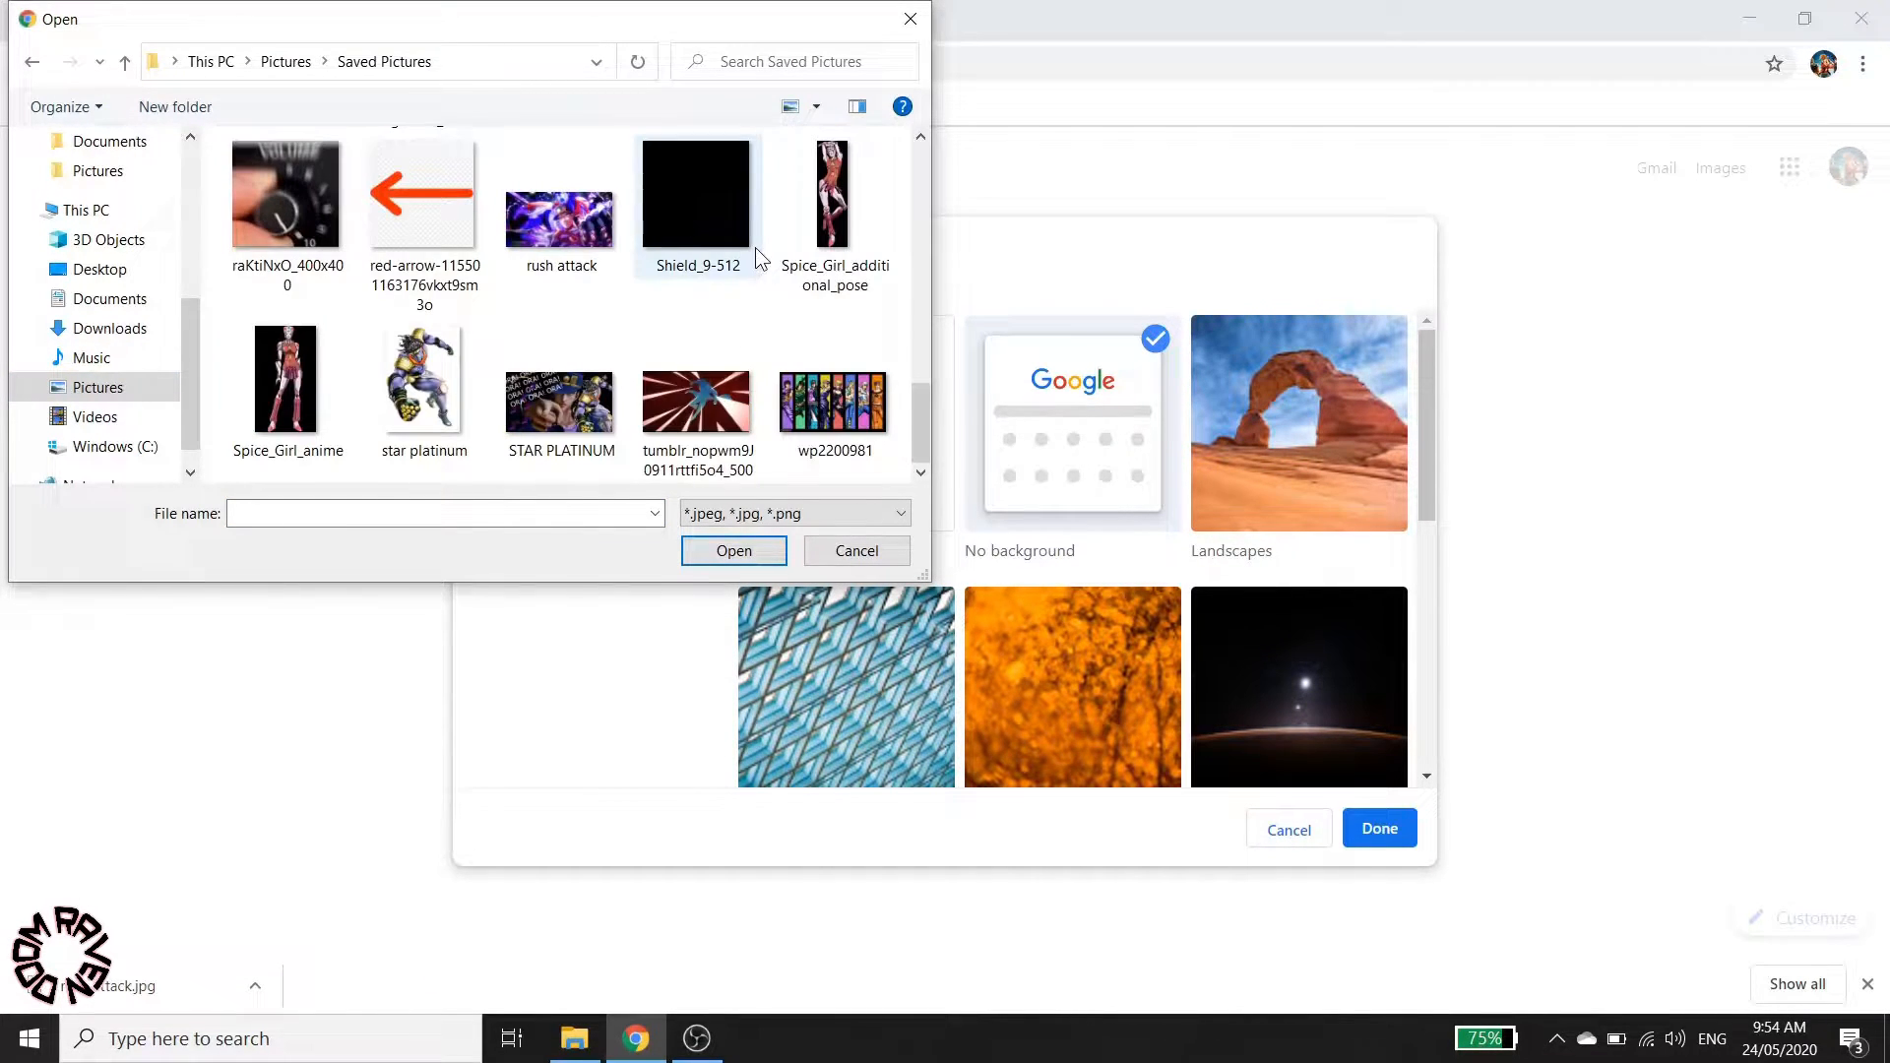
mouse_move(558, 266)
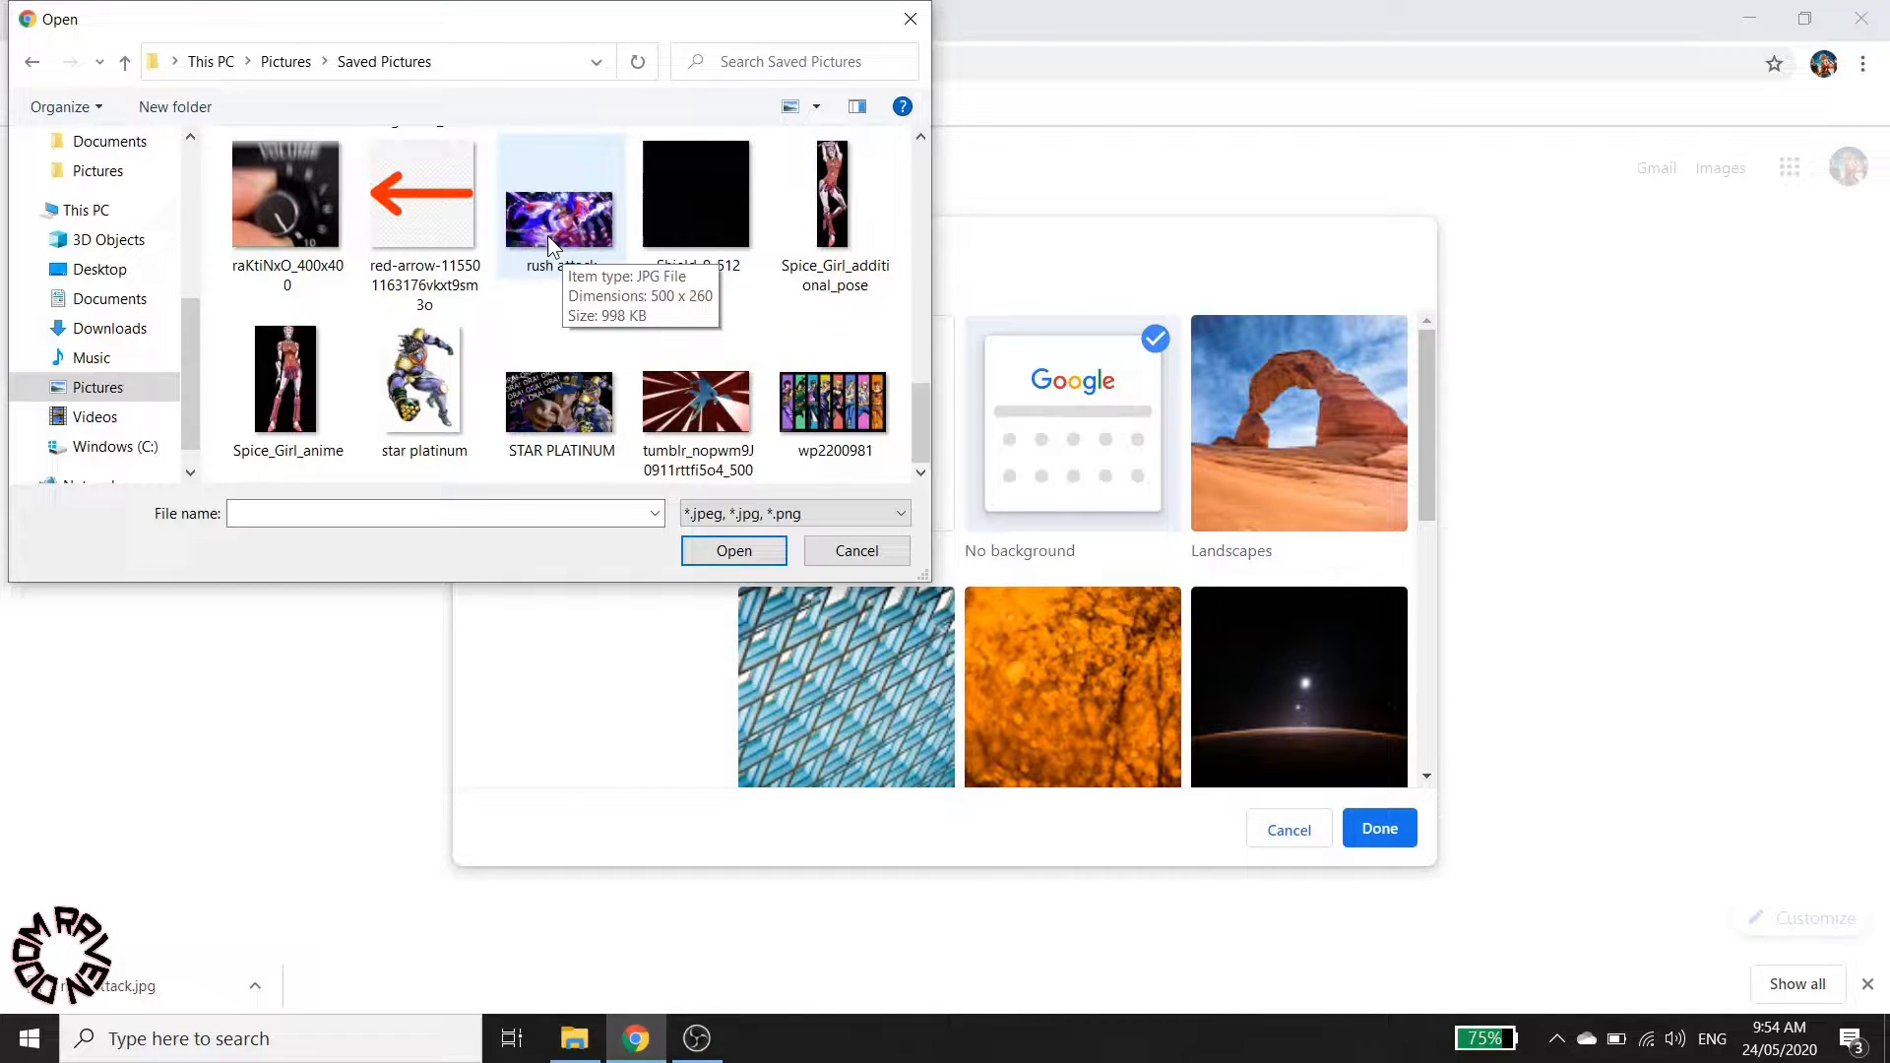
click(560, 194)
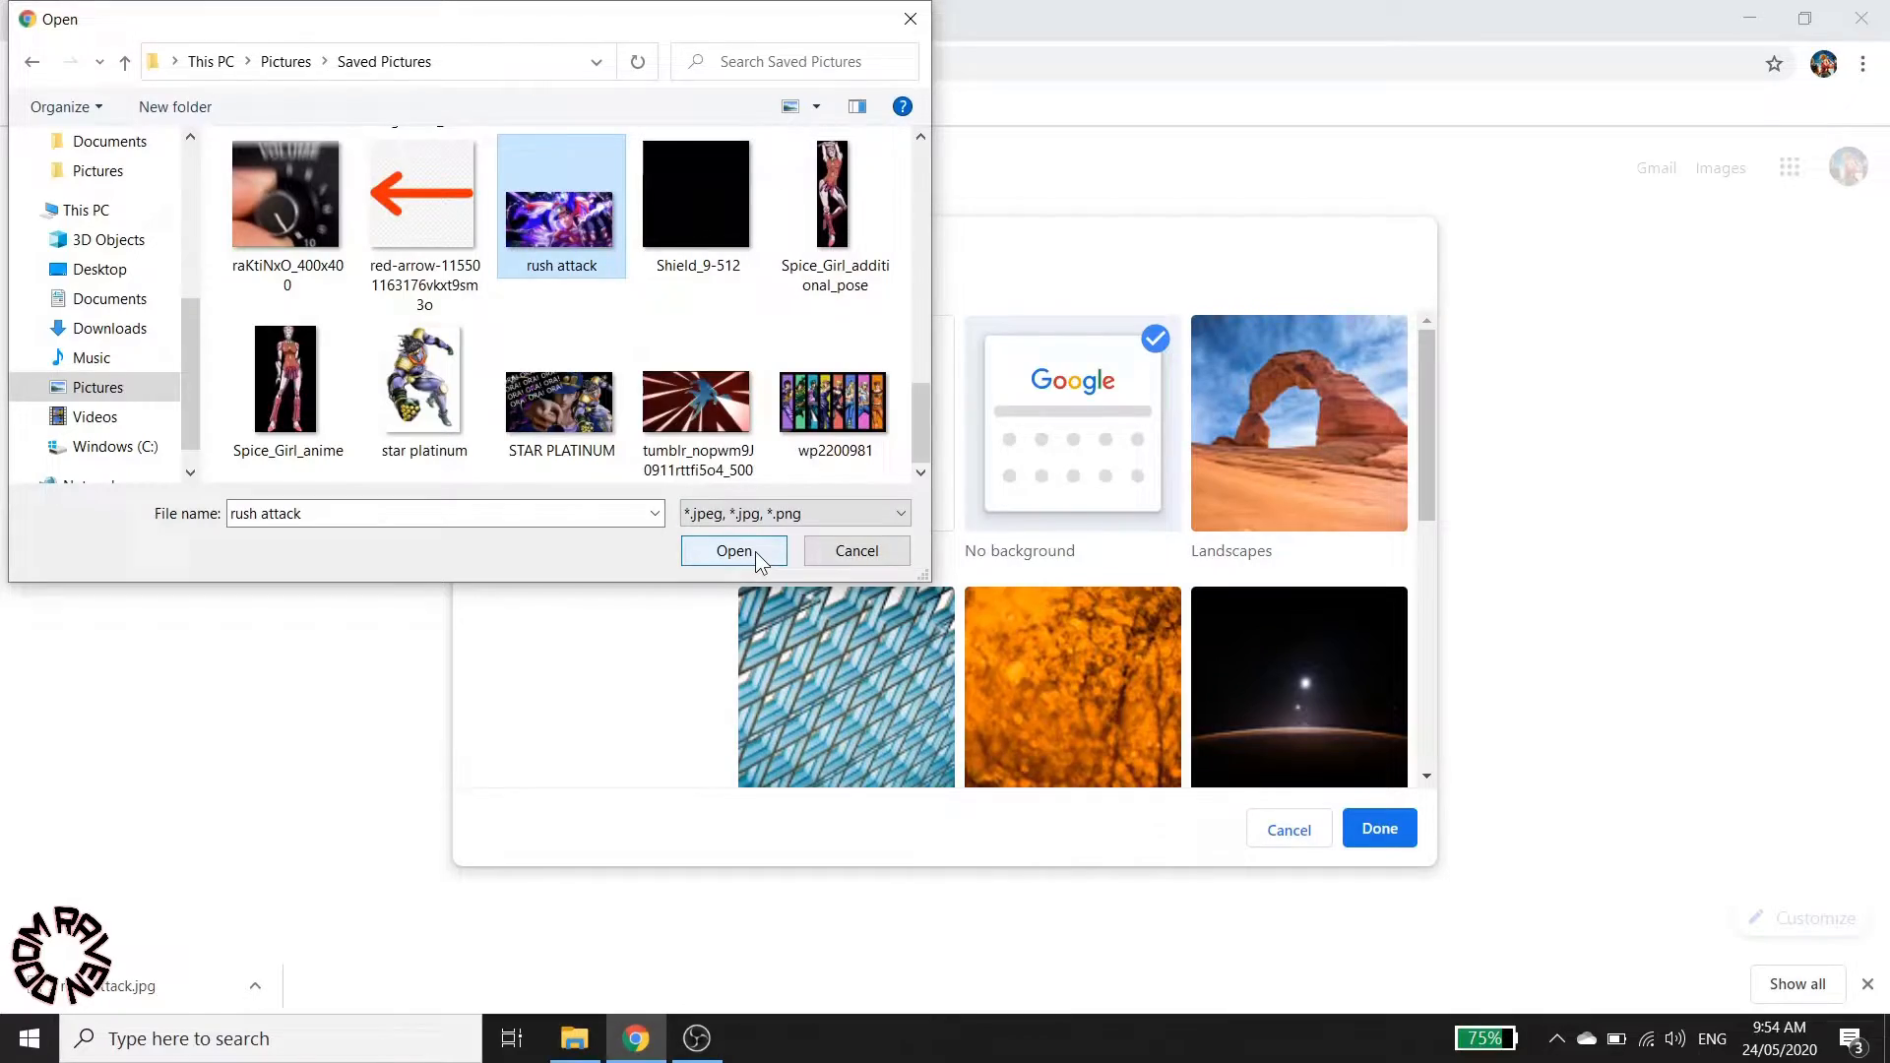
click(733, 551)
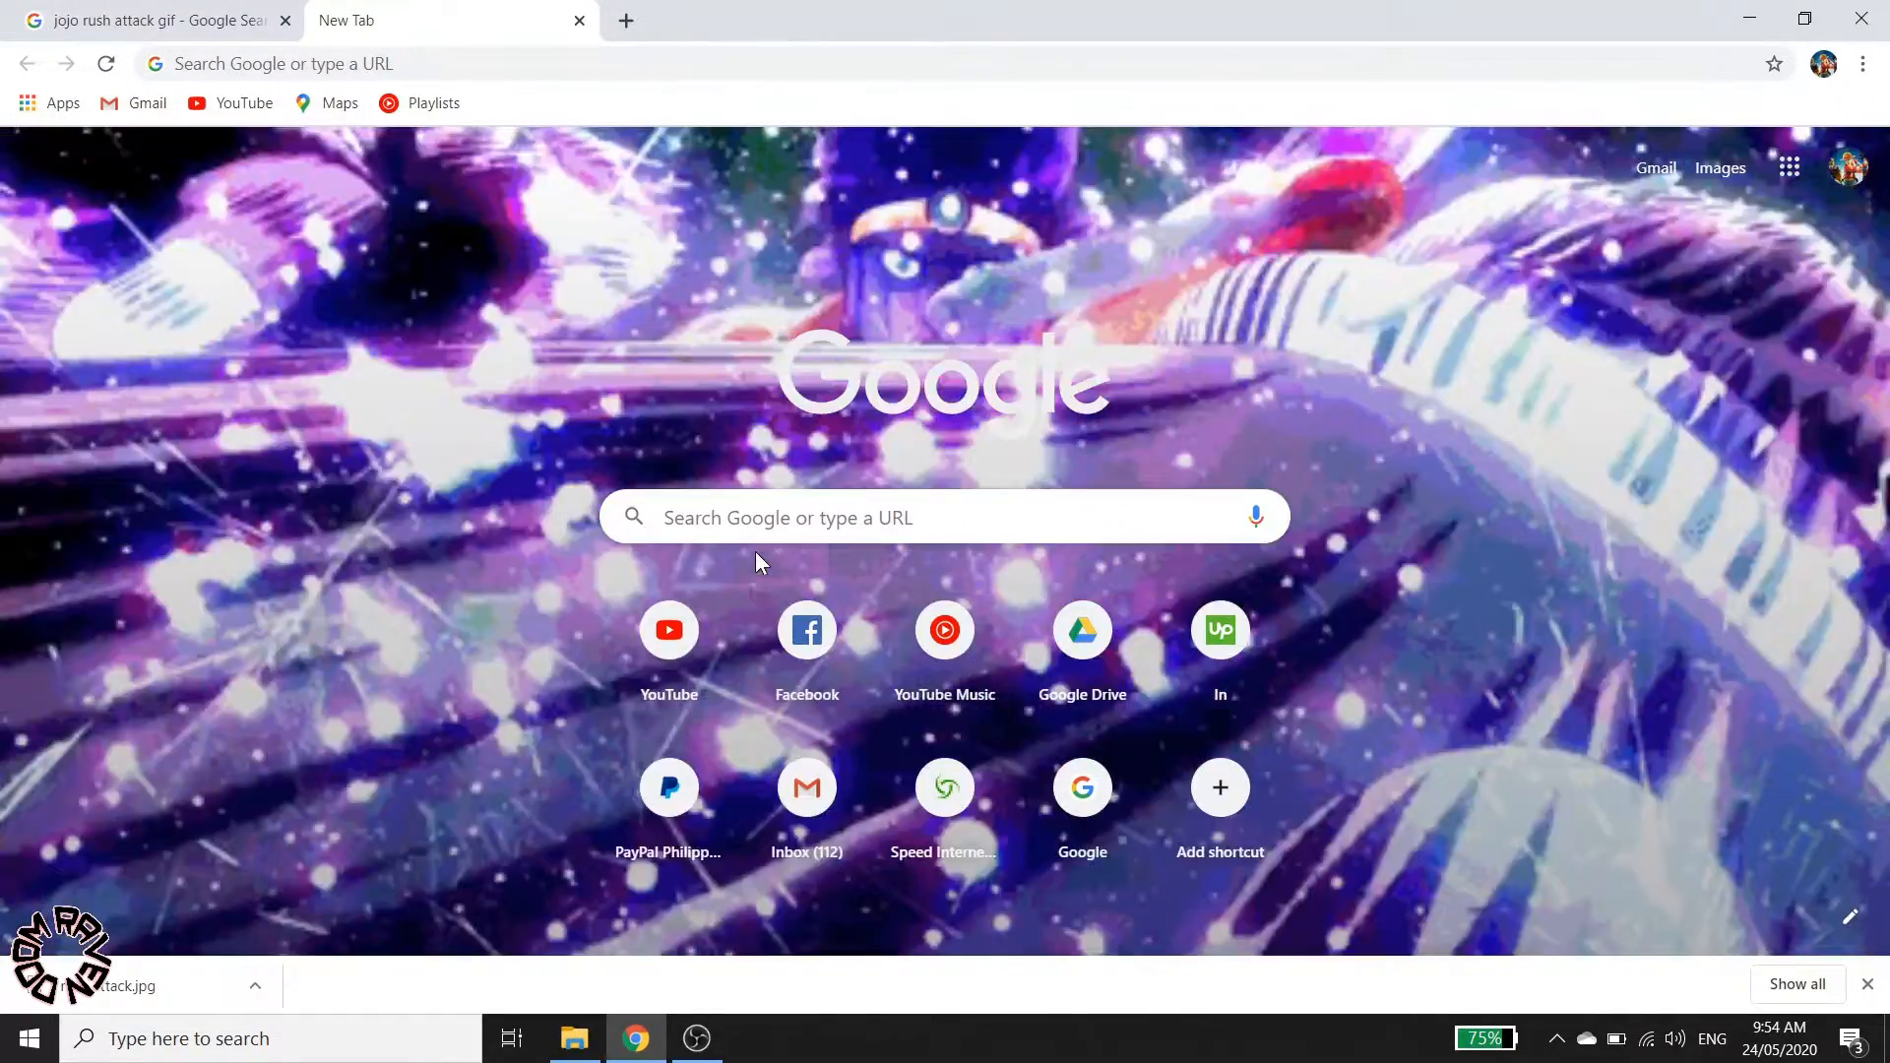